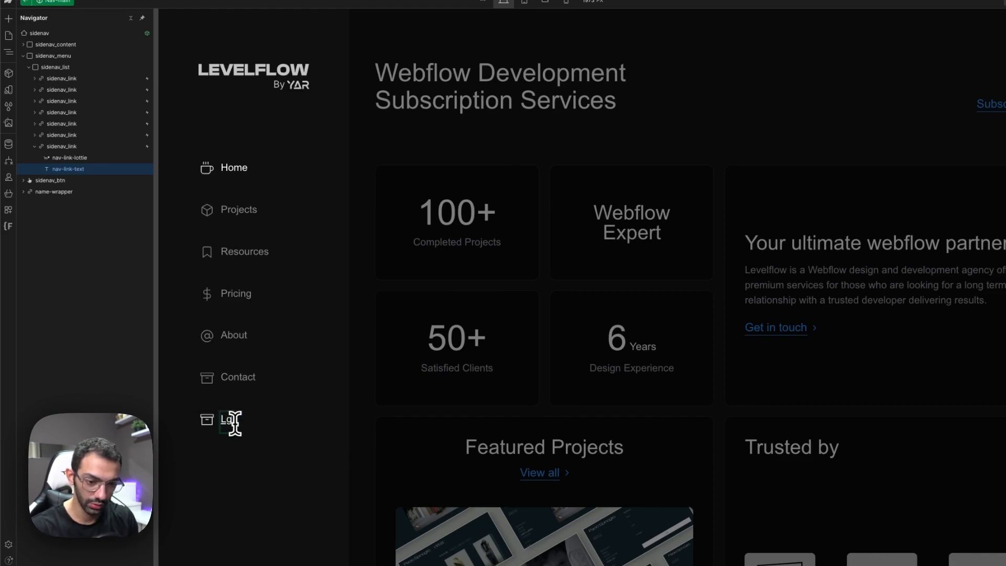
# Label the duplicated sidebar nav link 'Login', then move to the Memberstack dashboard.
pyautogui.click(67, 157)
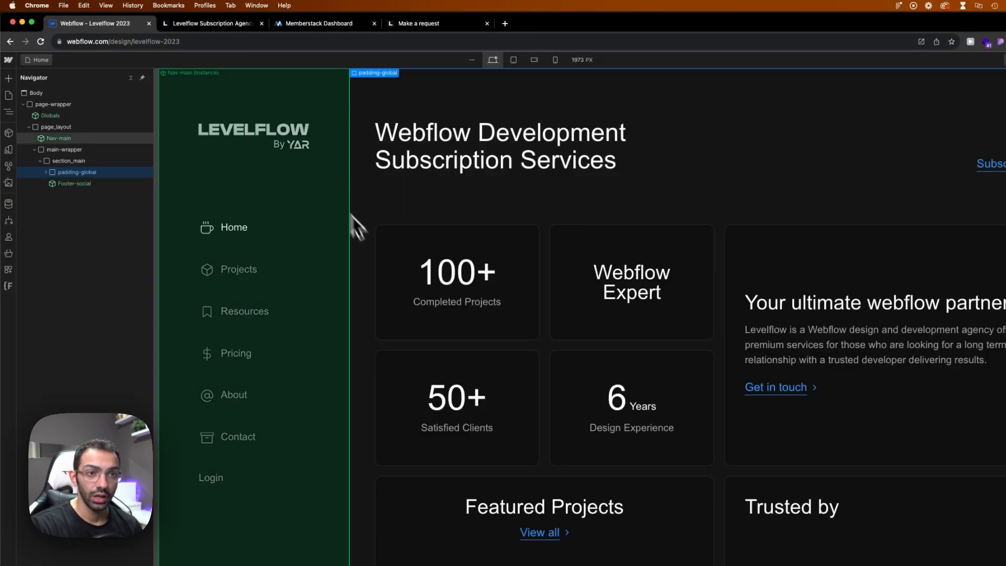
pyautogui.click(321, 23)
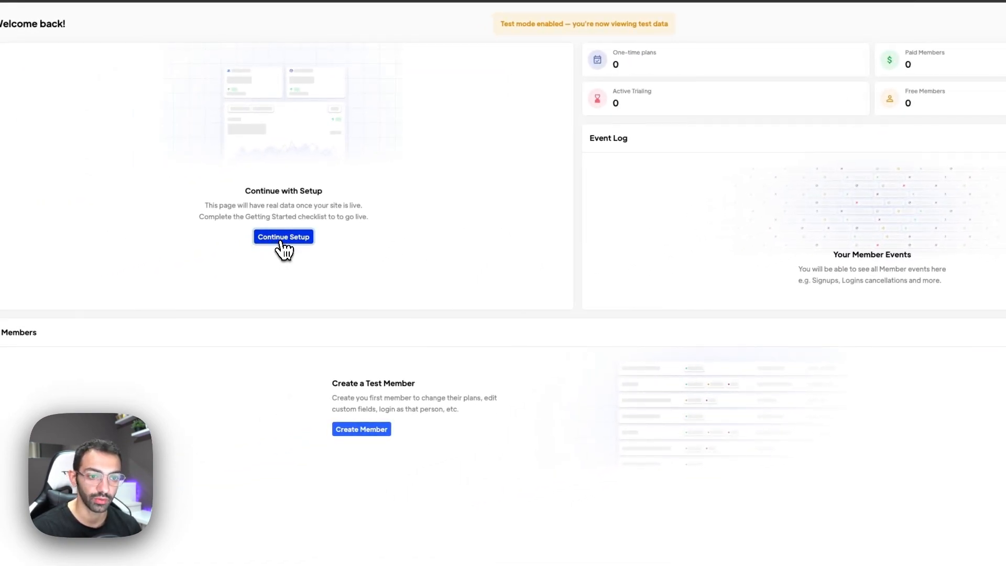
# Resume the Memberstack setup checklist and copy the install script snippet.
pyautogui.click(283, 236)
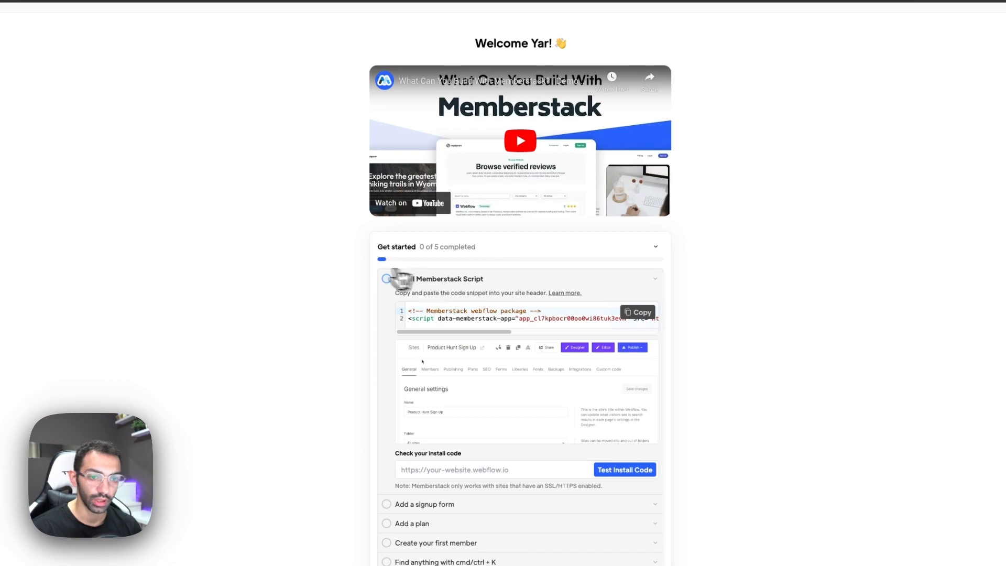
pyautogui.scroll(-3)
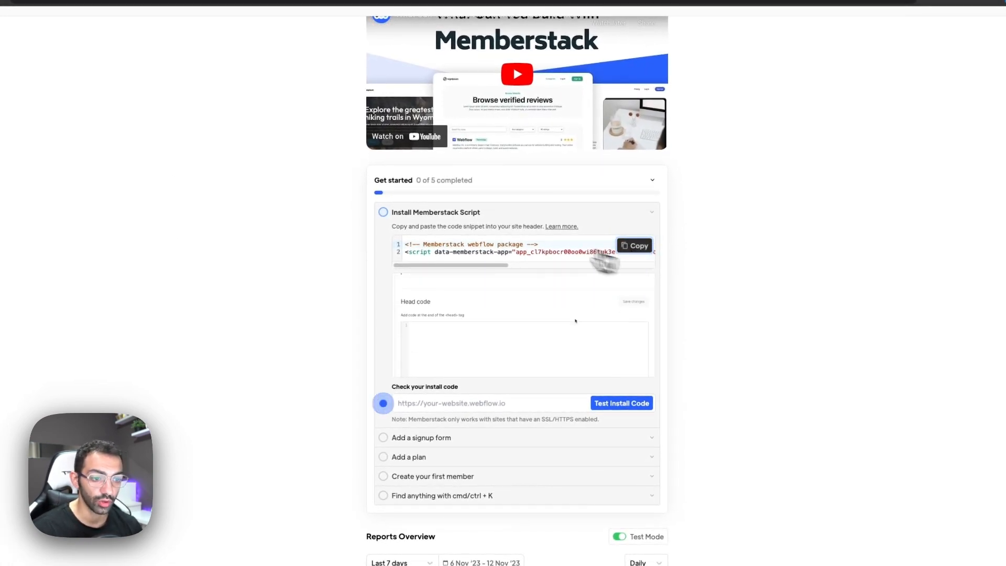
pyautogui.click(92, 23)
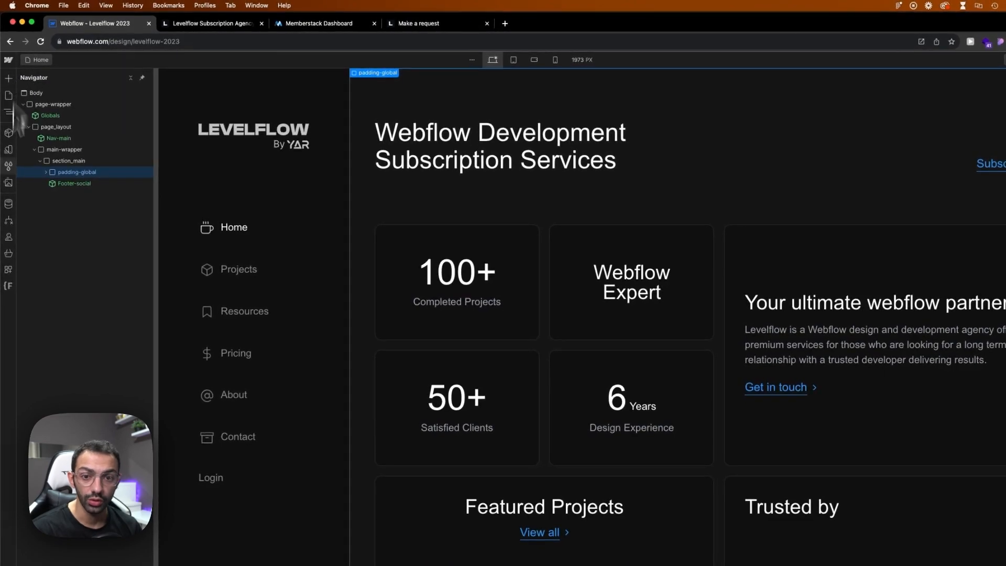
# Paste the Memberstack script into the Finsweet head code, save, and publish the site.
pyautogui.click(8, 286)
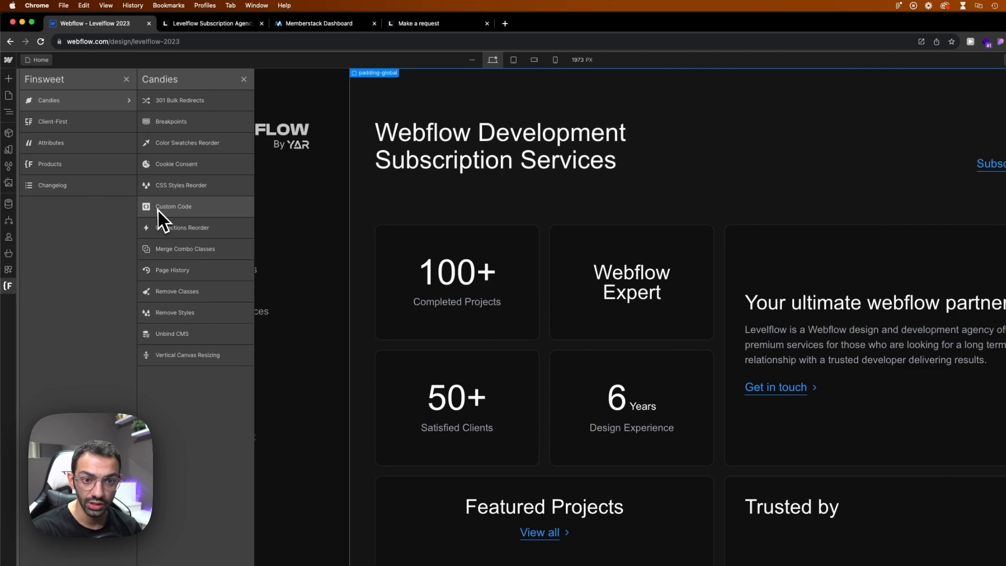
pyautogui.click(173, 206)
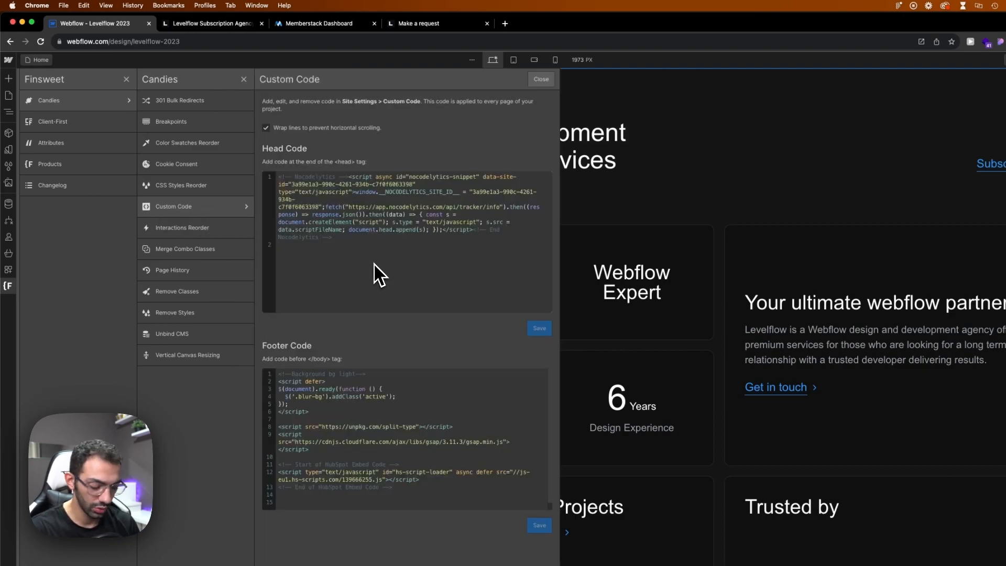
pyautogui.click(539, 328)
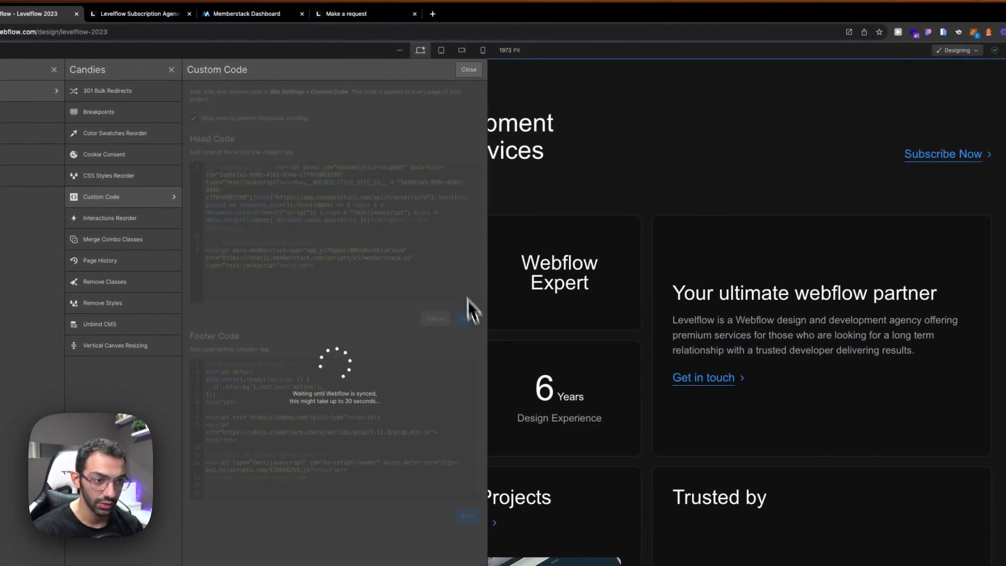
pyautogui.click(469, 69)
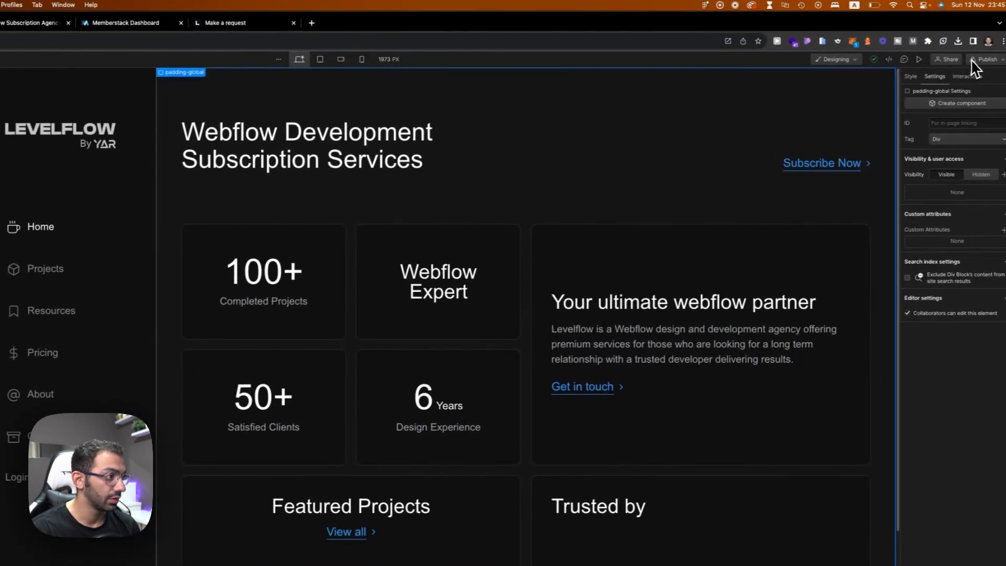
pyautogui.click(978, 59)
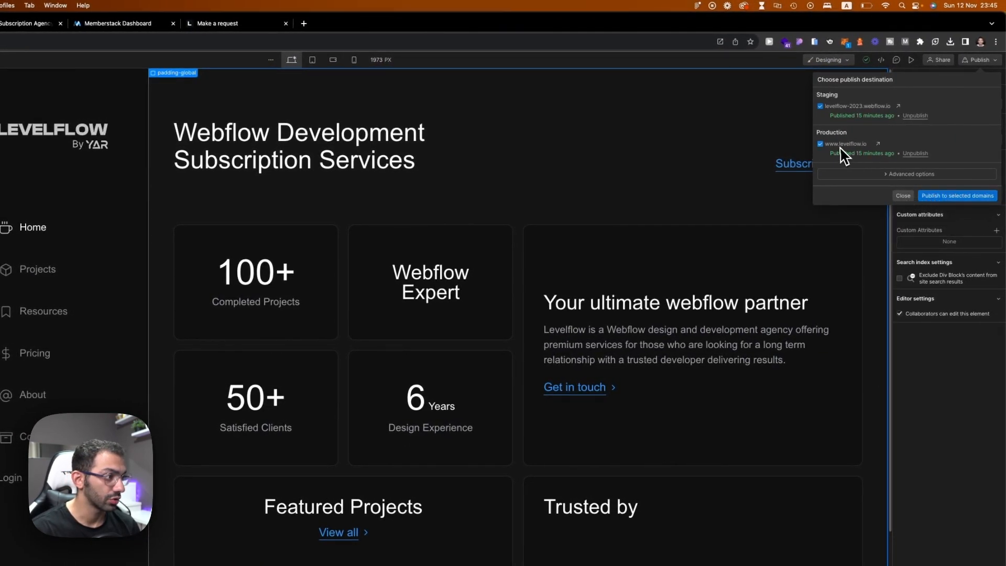
pyautogui.click(956, 195)
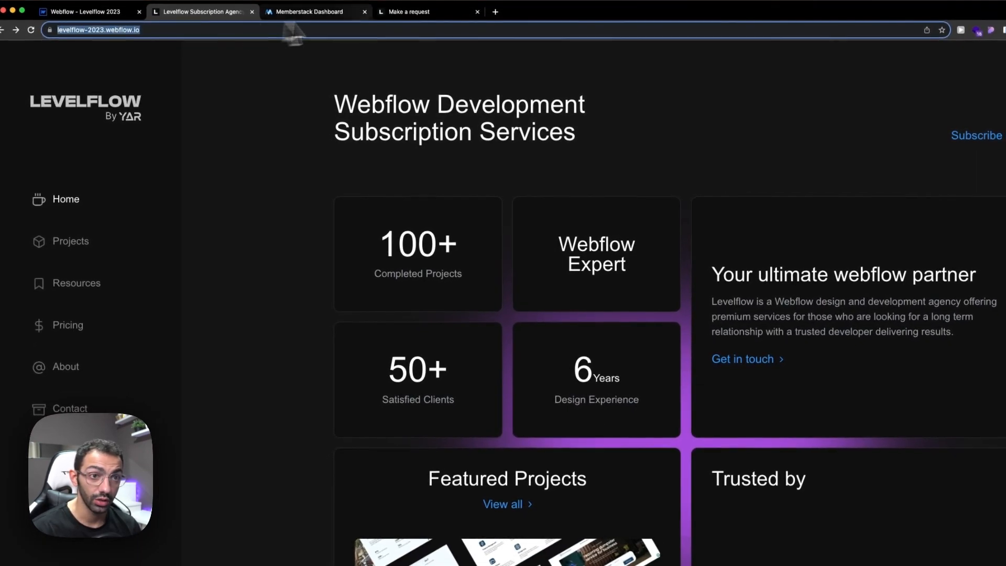
# Verify the install script, complete the signup form step, and expand Add a plan.
pyautogui.click(308, 12)
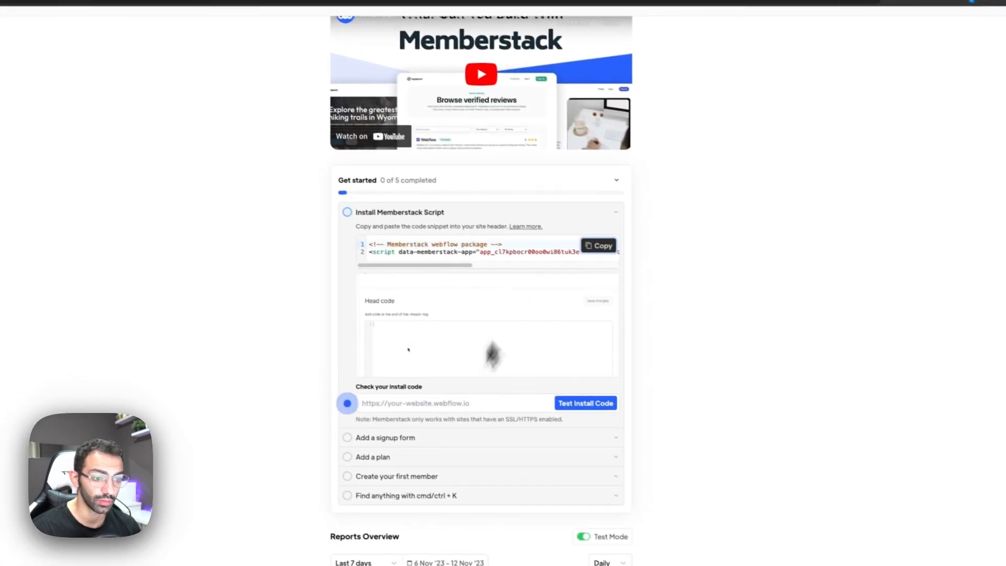
pyautogui.click(585, 403)
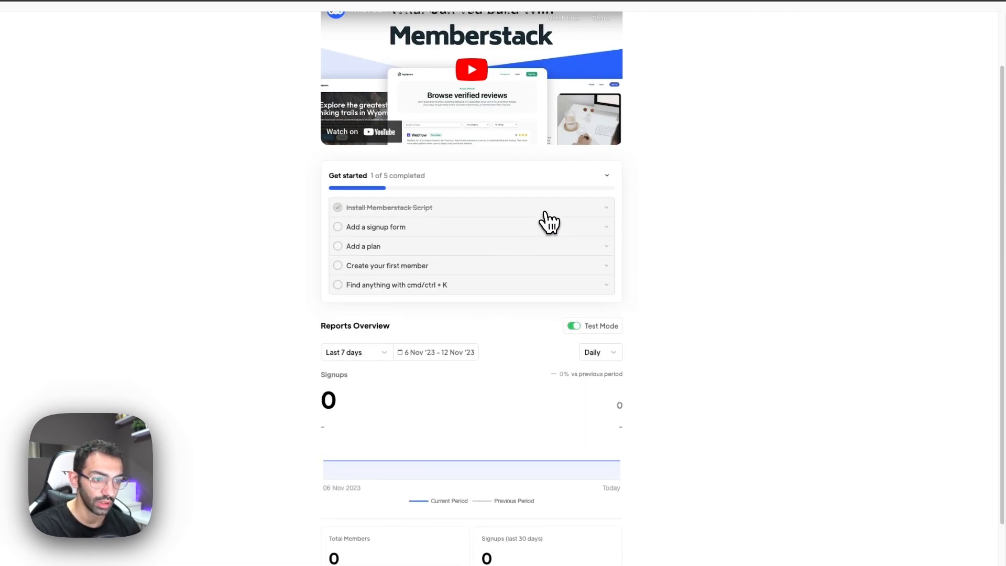
pyautogui.click(376, 227)
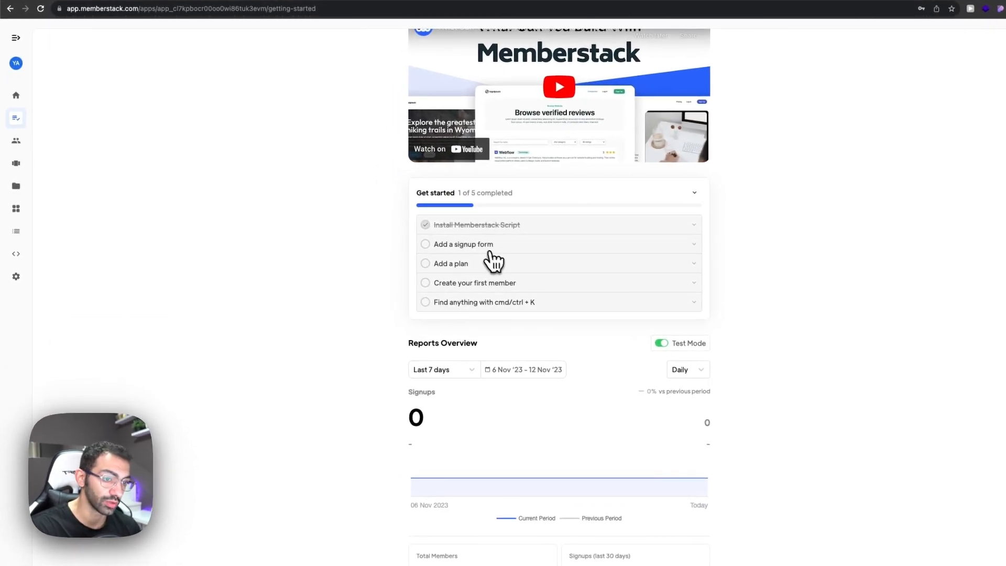
pyautogui.moveTo(494, 270)
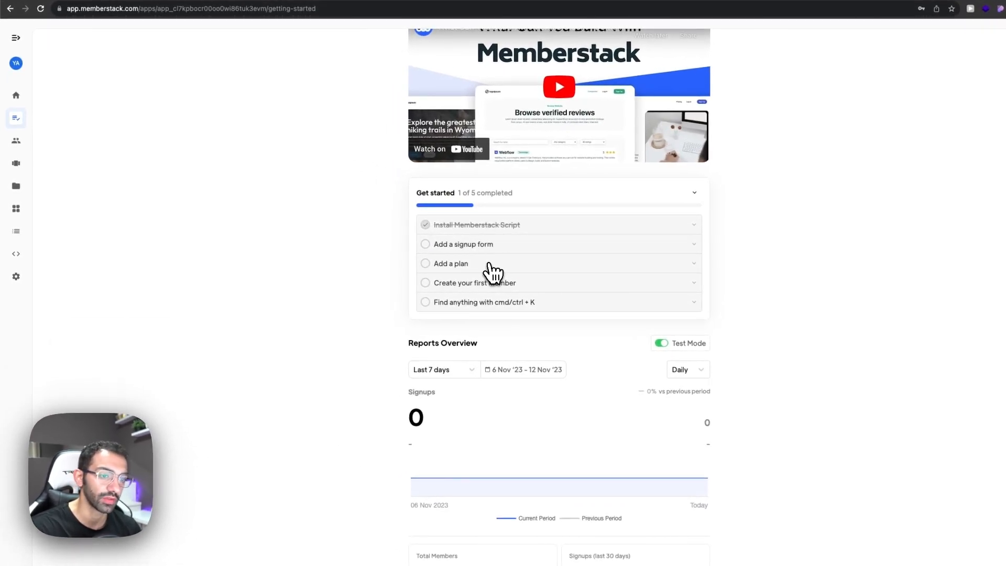
pyautogui.click(451, 263)
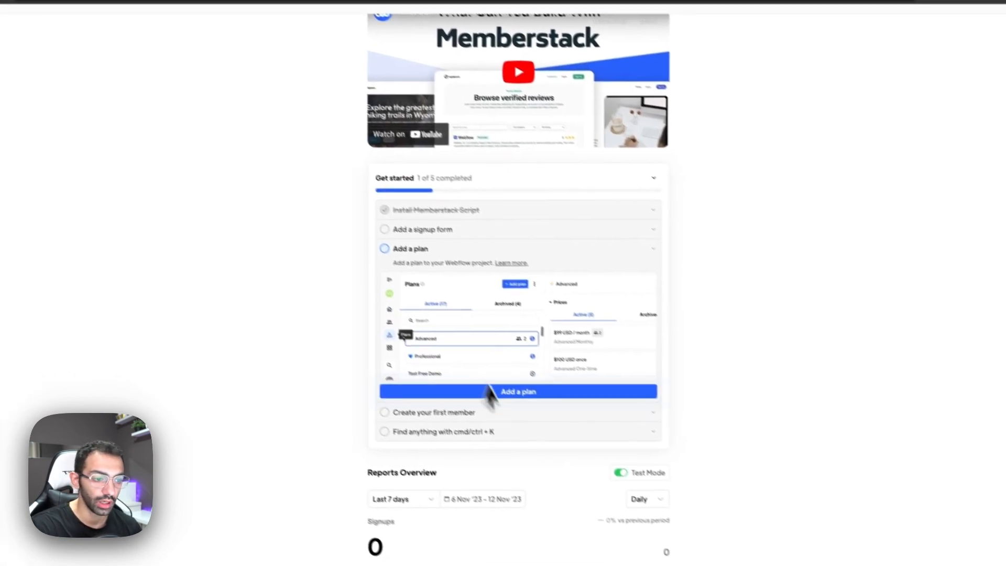
pyautogui.click(517, 391)
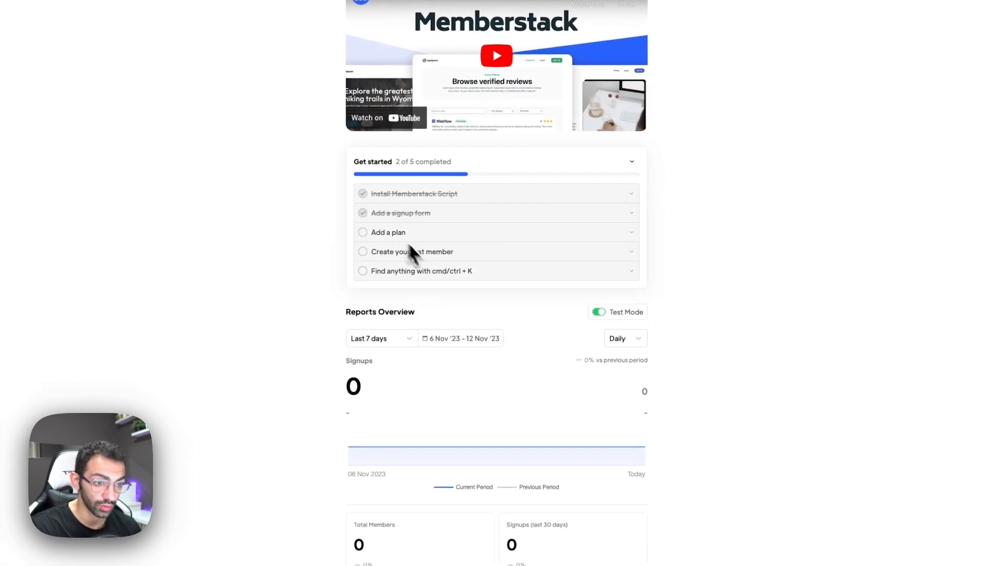
# Create a free plan named 'Level Subscription' and expand its Gated Content settings.
pyautogui.click(388, 232)
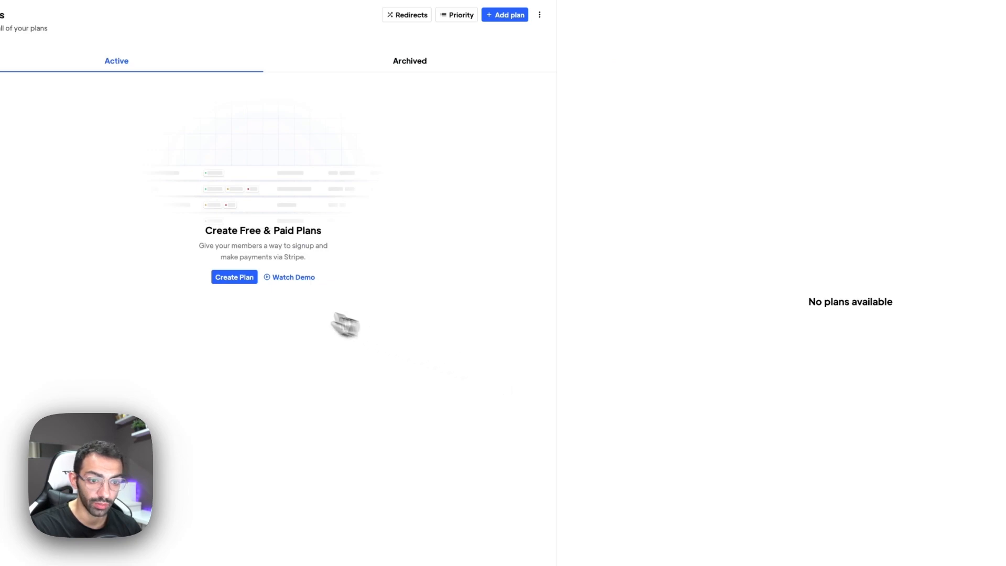
pyautogui.click(234, 277)
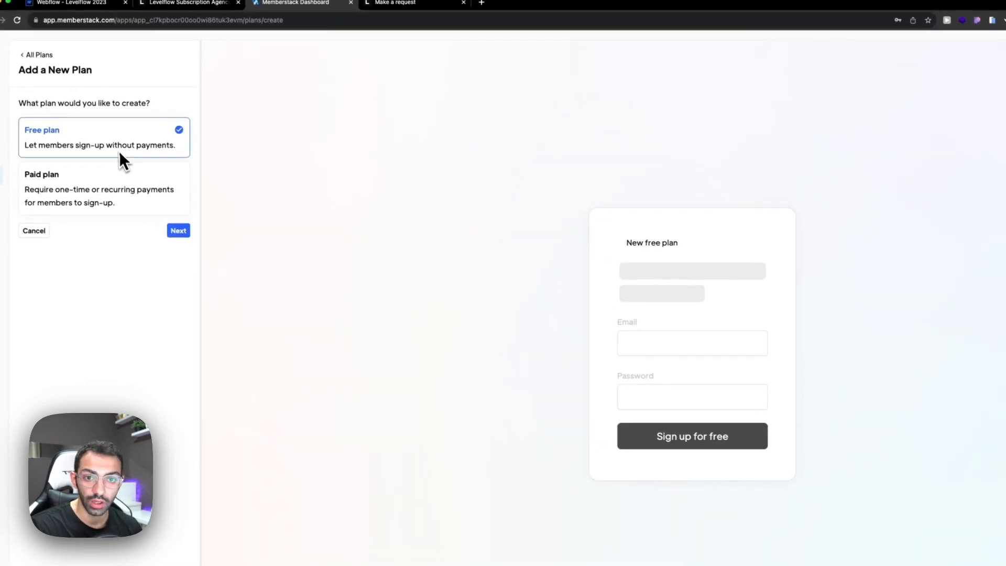
pyautogui.click(178, 231)
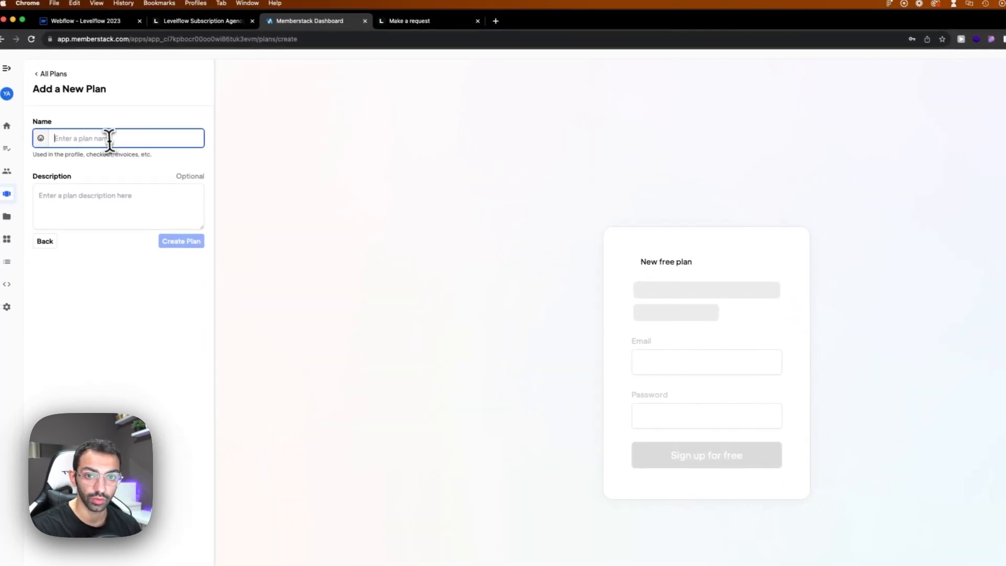
pyautogui.write('Level')
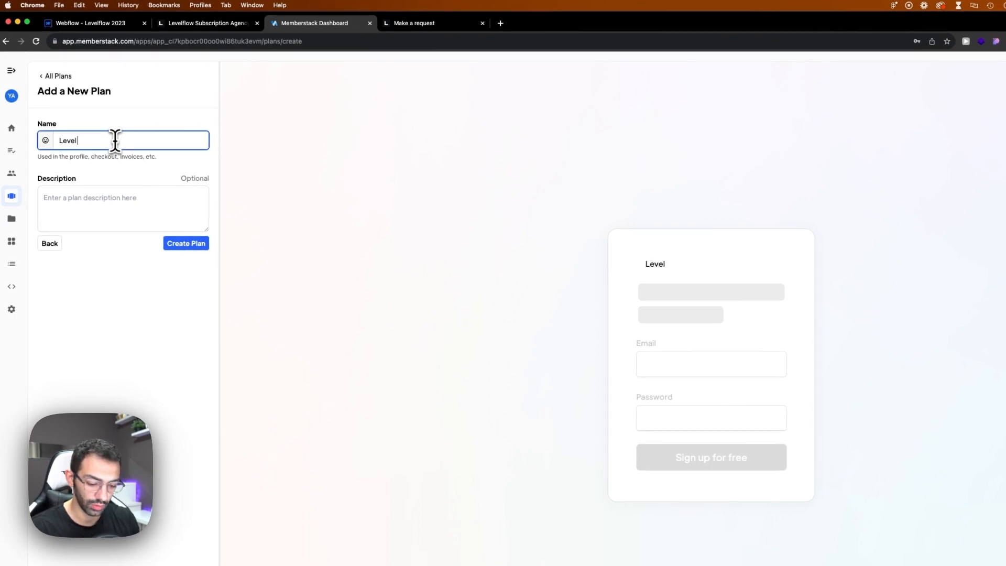
pyautogui.write('Subscription')
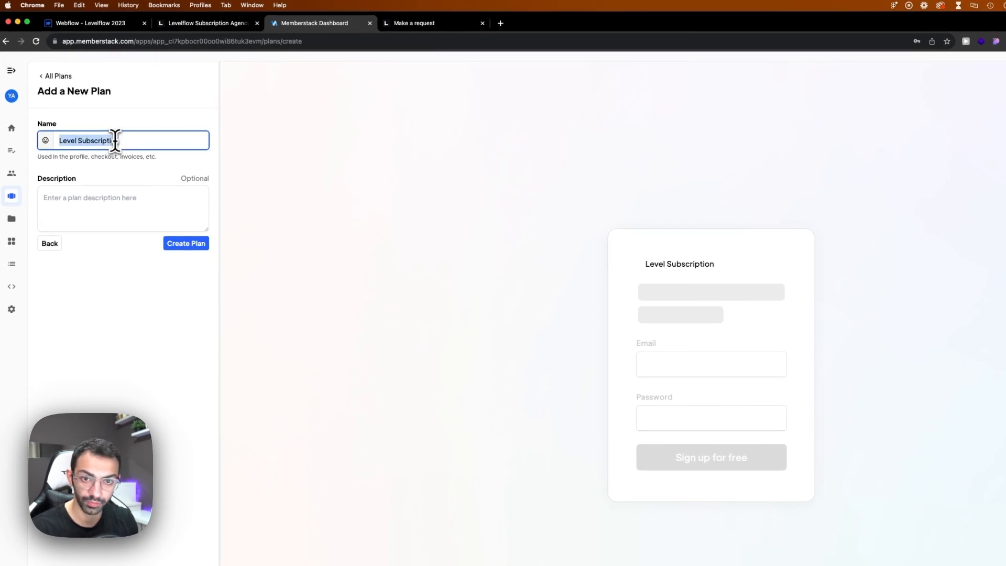
pyautogui.write('Level Subscription')
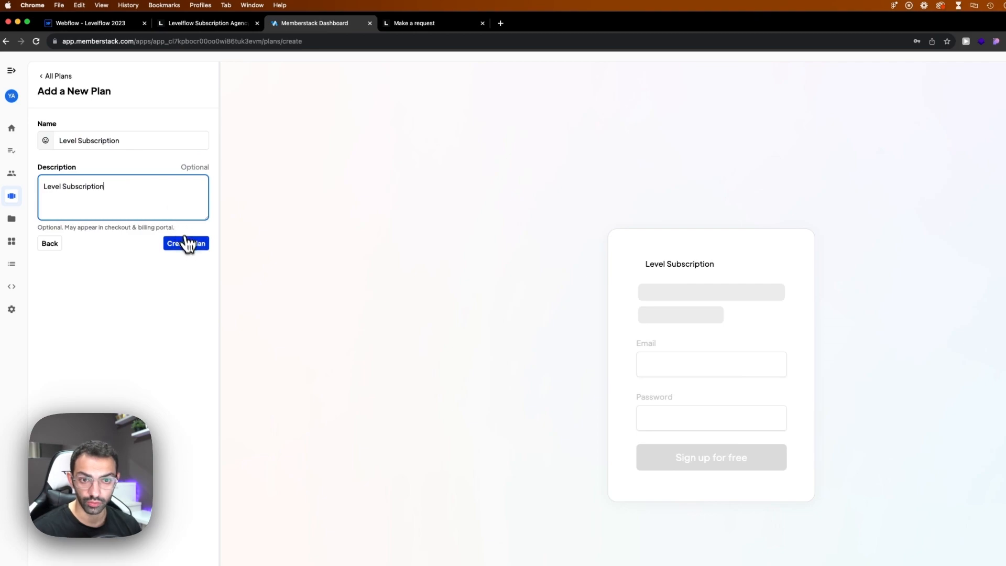
pyautogui.click(186, 243)
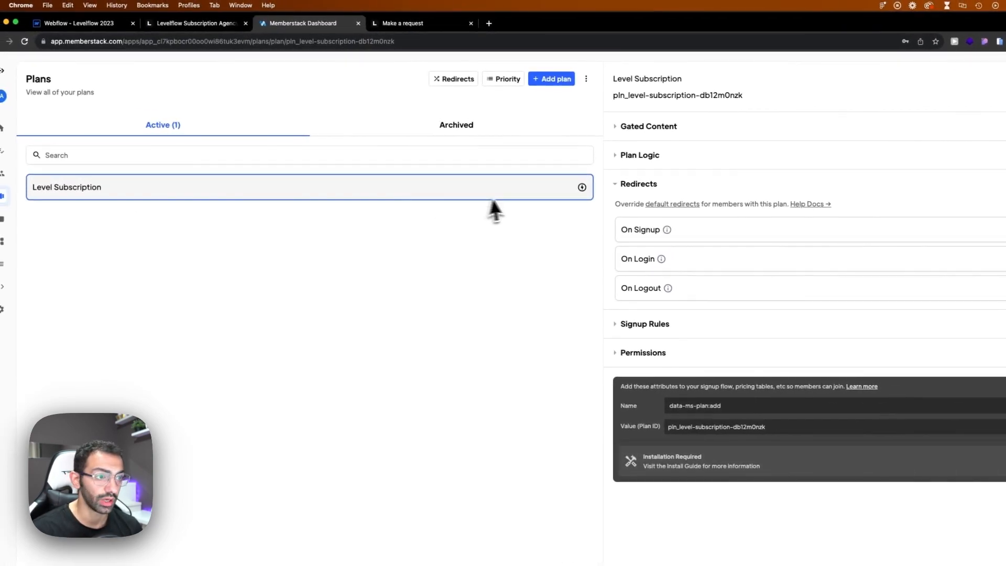
pyautogui.click(648, 125)
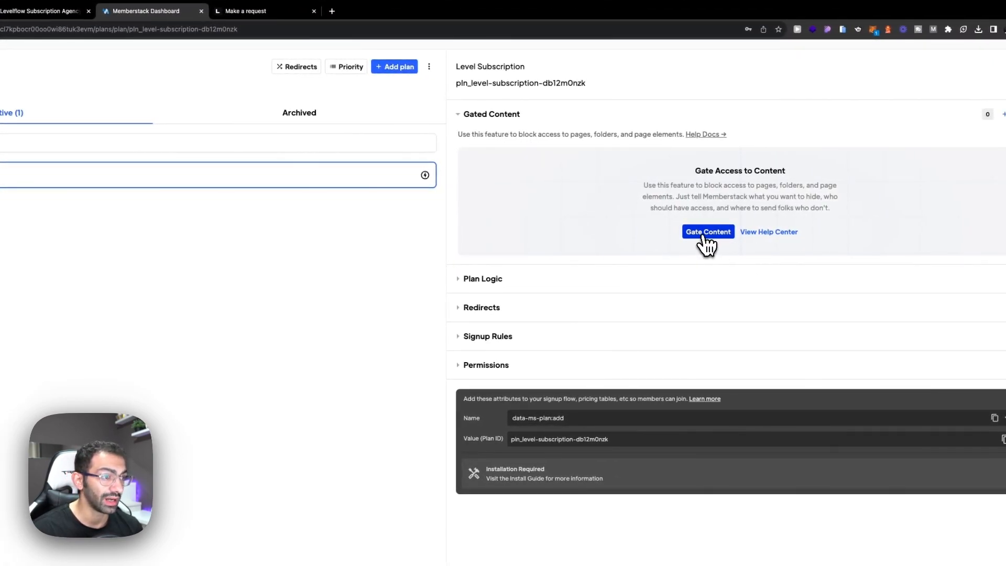
# Add gated content for the plan and enter 'Level Dashboard' as its content name.
pyautogui.click(708, 231)
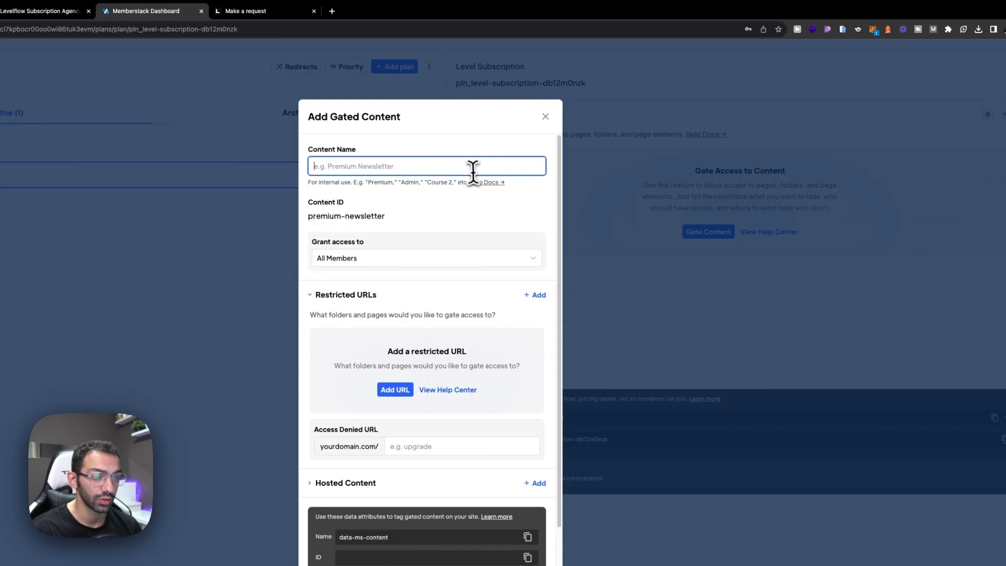
pyautogui.write('Leve')
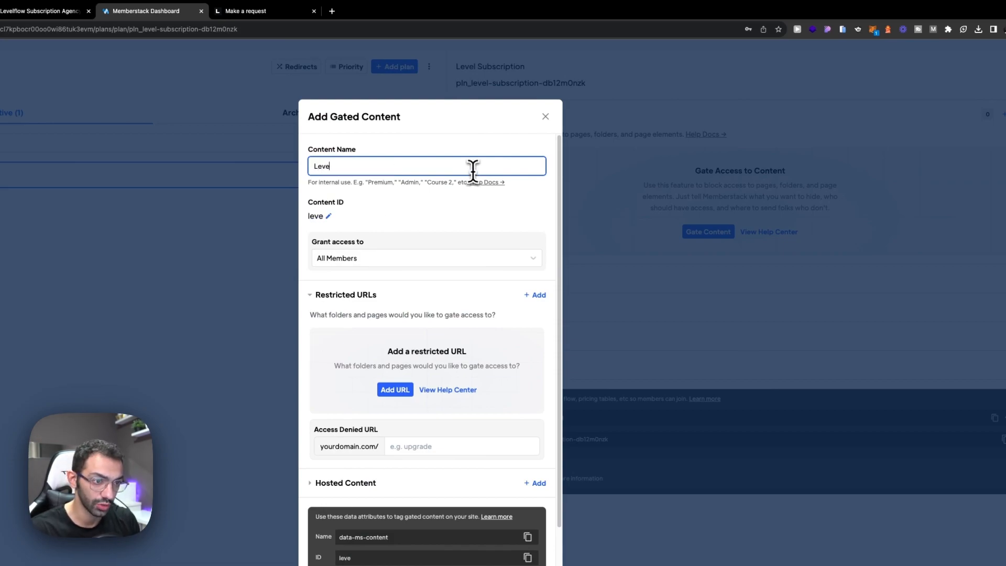
pyautogui.write('l Dashbo')
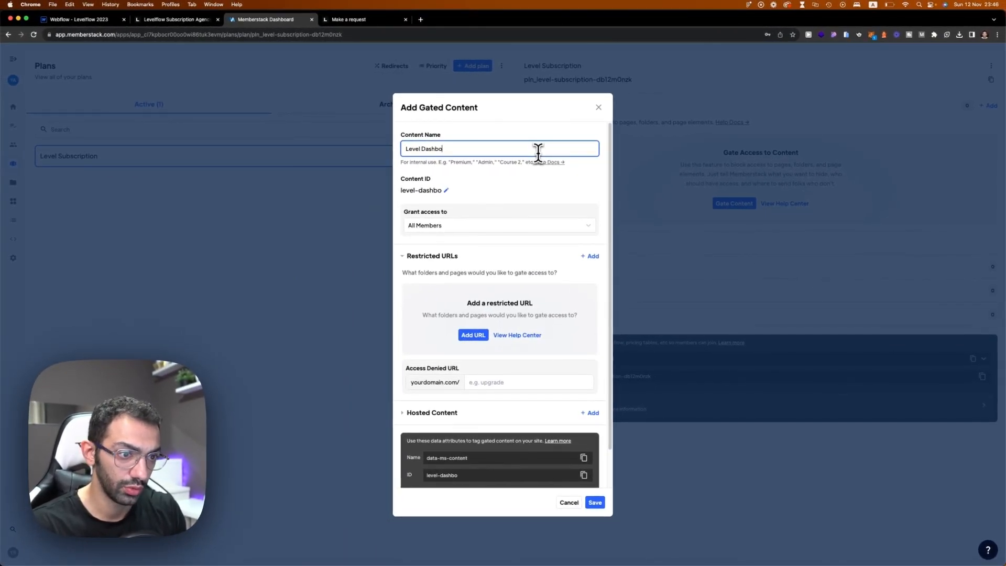
pyautogui.click(75, 19)
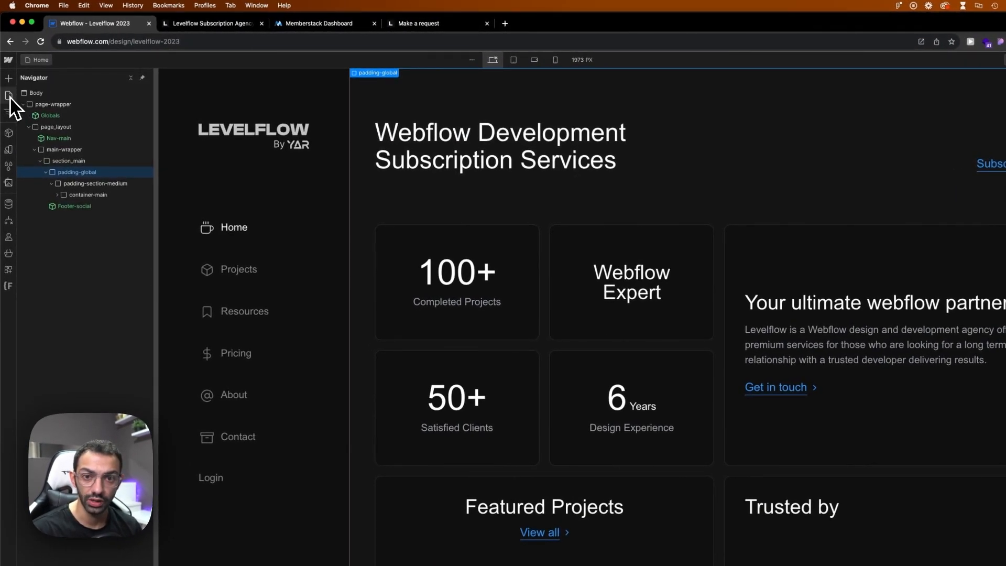
# Check the Make a request page slug and view it live before returning to Memberstack.
pyautogui.click(9, 95)
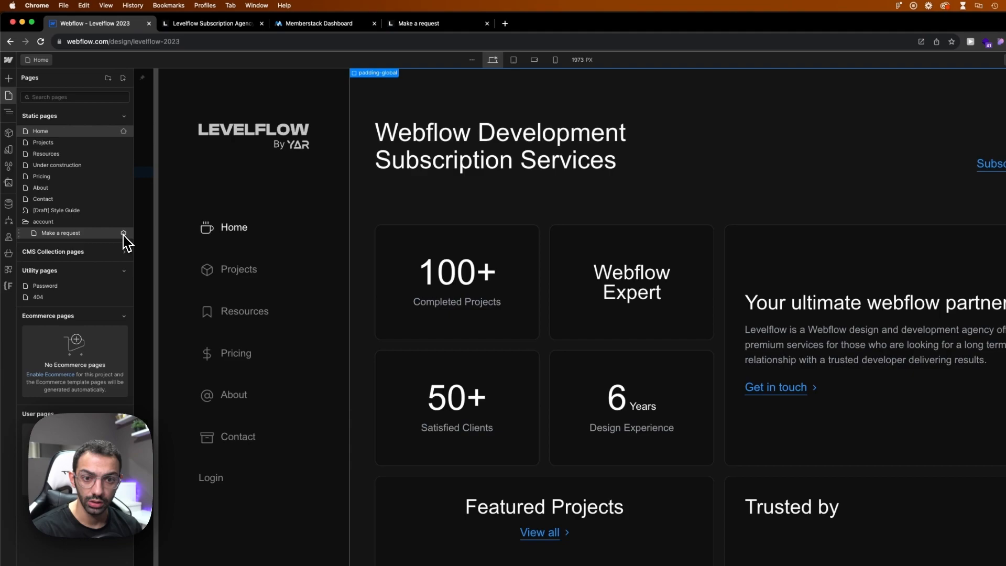
pyautogui.click(123, 233)
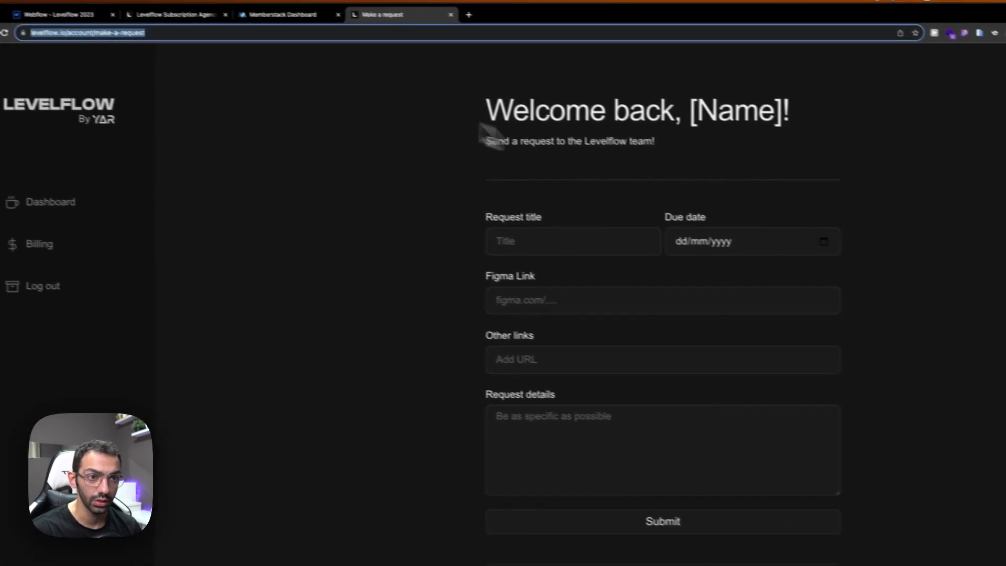
pyautogui.click(256, 7)
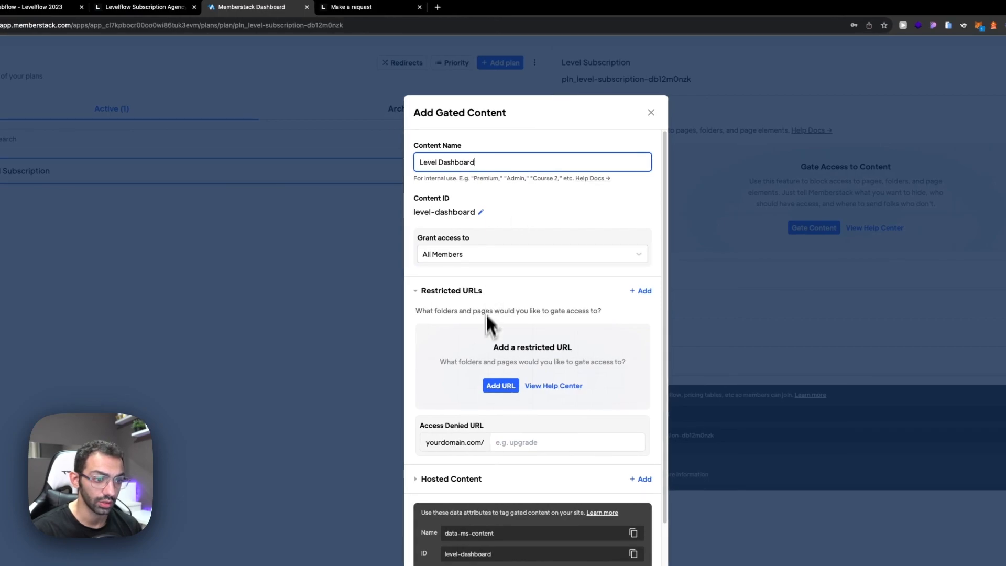
# Restrict URLs starting with account/make-a-request, save, and enable Level Dashboard gated content.
pyautogui.click(501, 386)
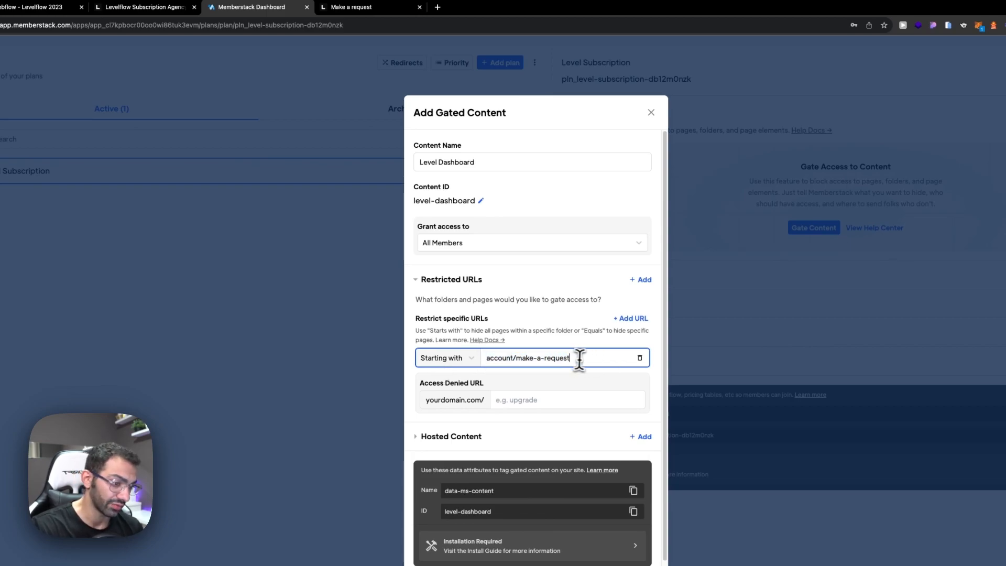
pyautogui.scroll(-3)
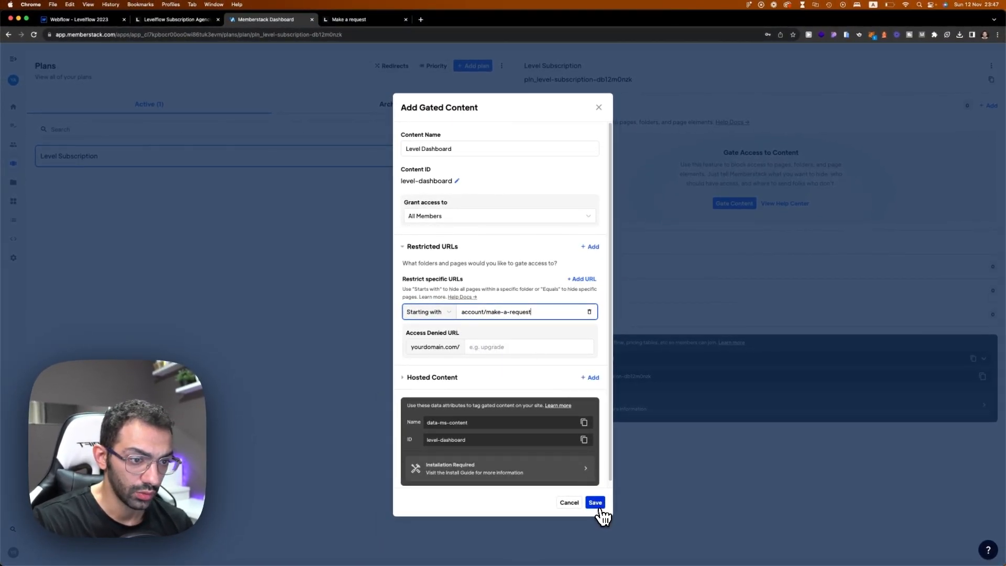
pyautogui.click(594, 502)
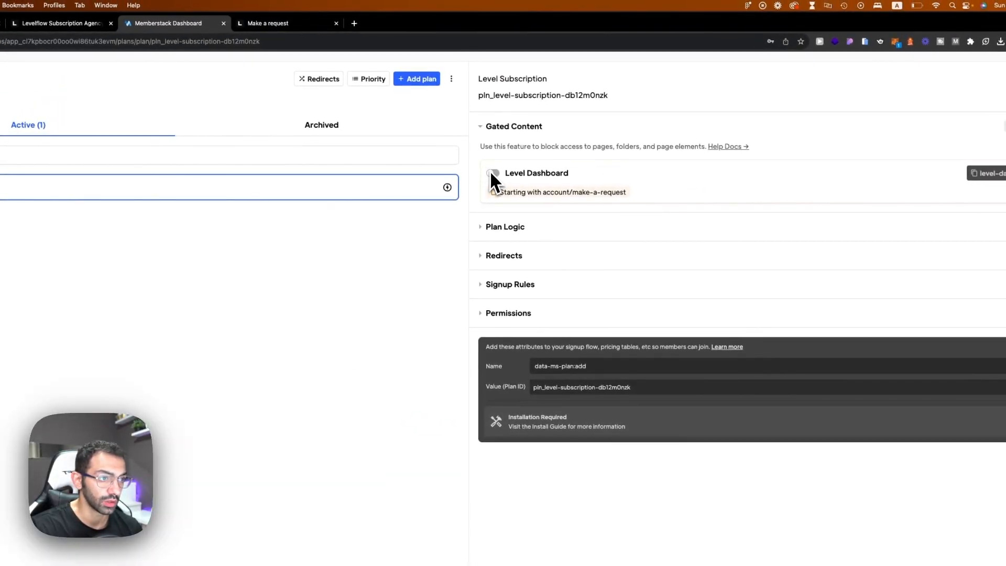
pyautogui.click(492, 173)
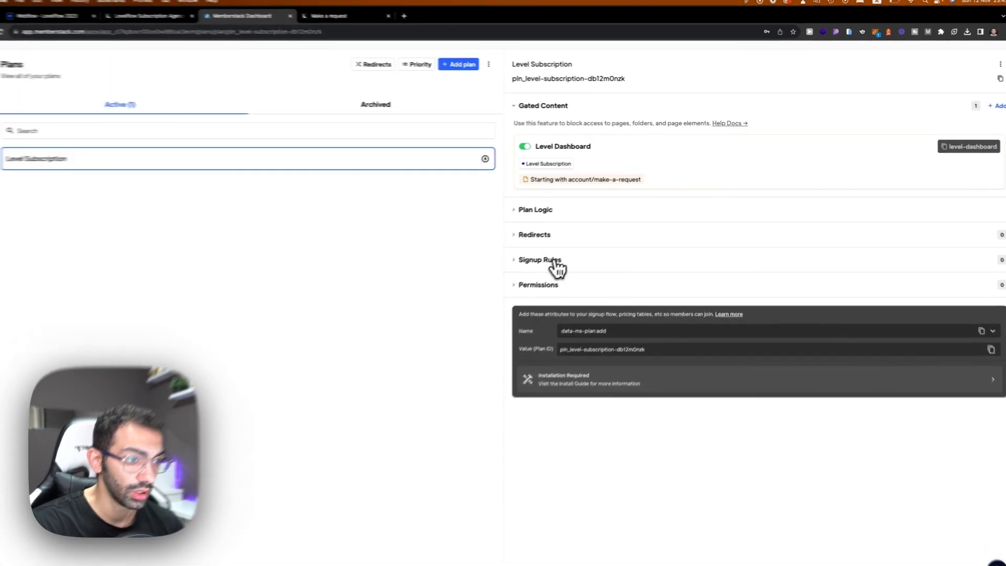
# Set the plan's On Login redirect to account/make-a-request and save it.
pyautogui.click(534, 235)
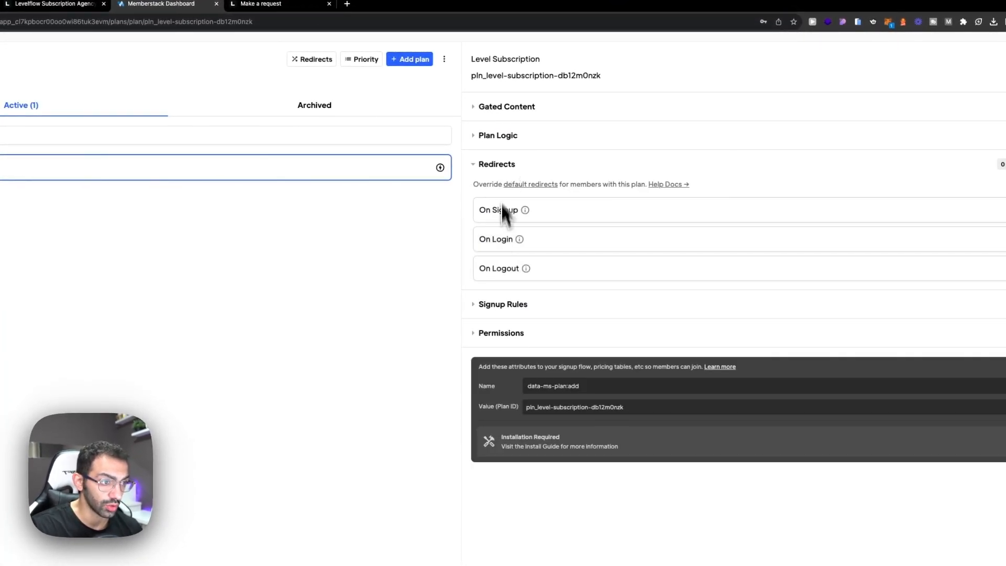
pyautogui.click(495, 239)
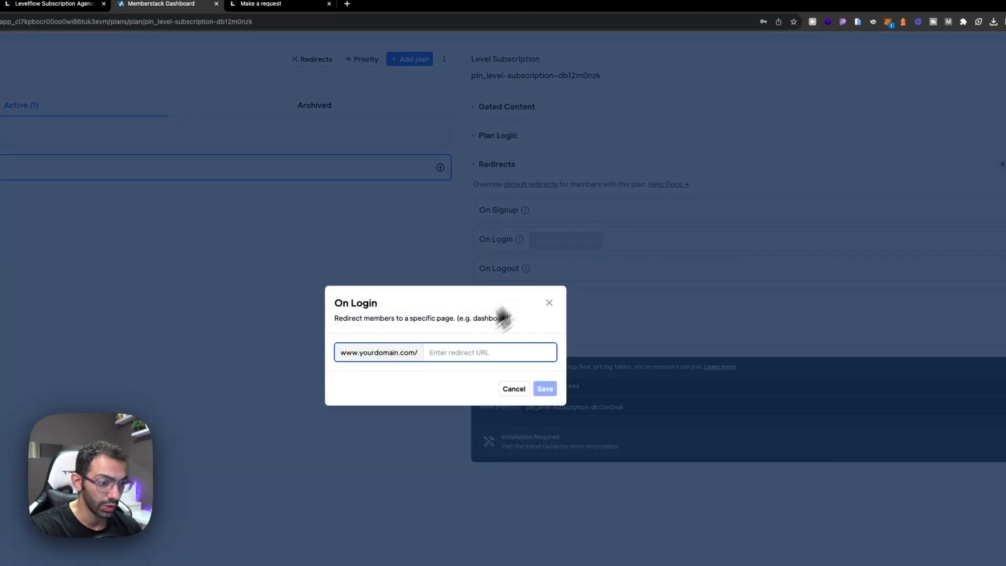
pyautogui.write('evelflow.io/account/make-a-request')
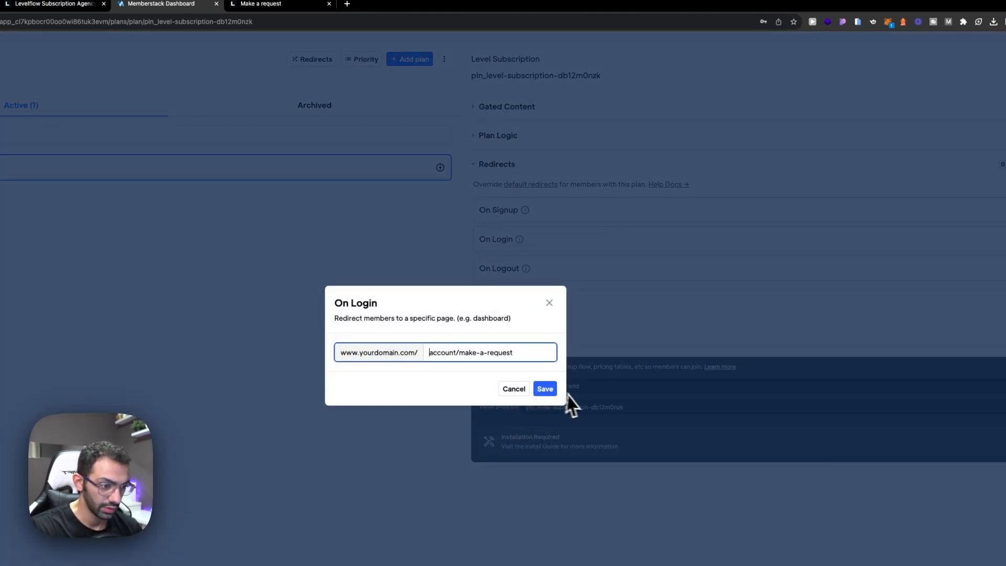
pyautogui.click(544, 389)
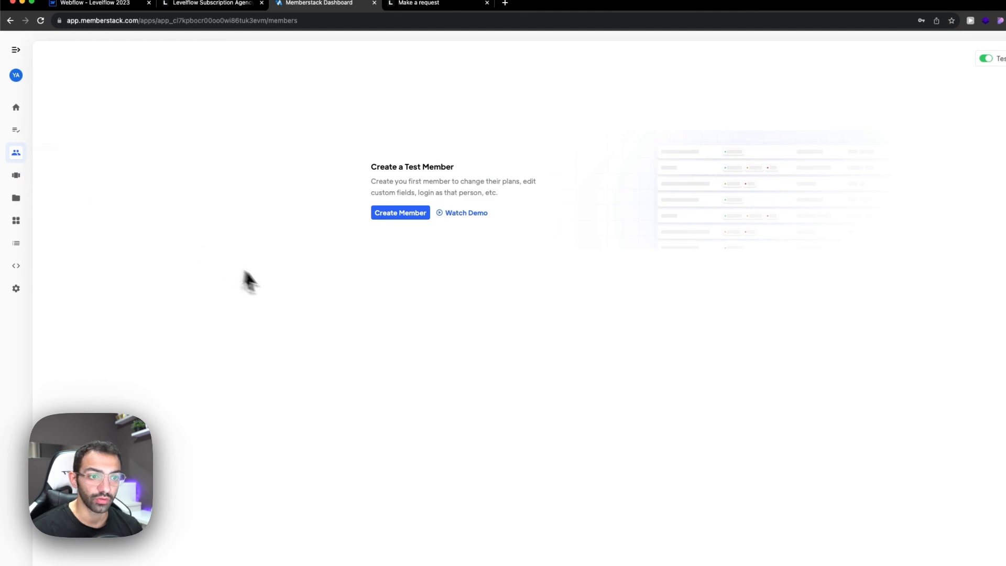
pyautogui.click(399, 212)
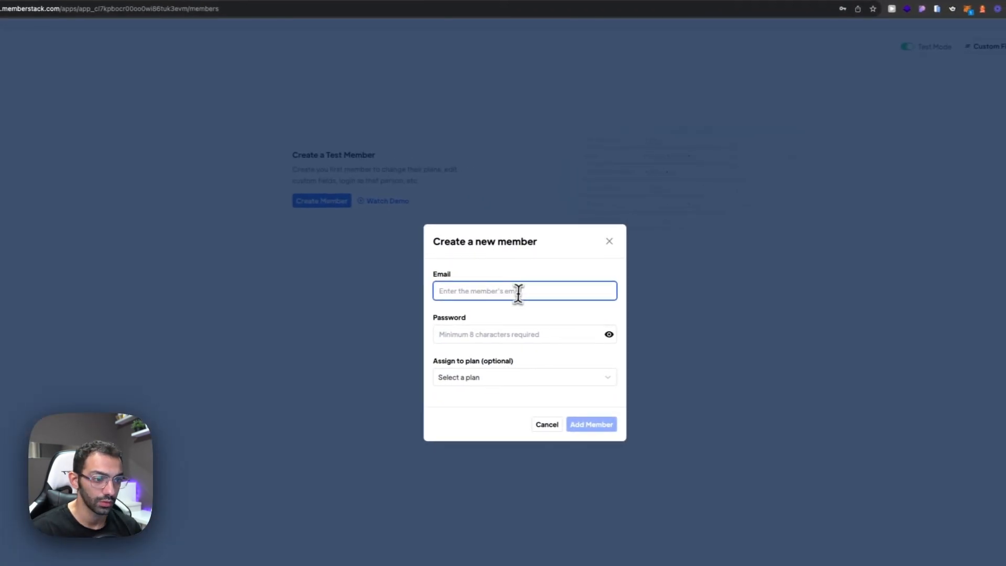
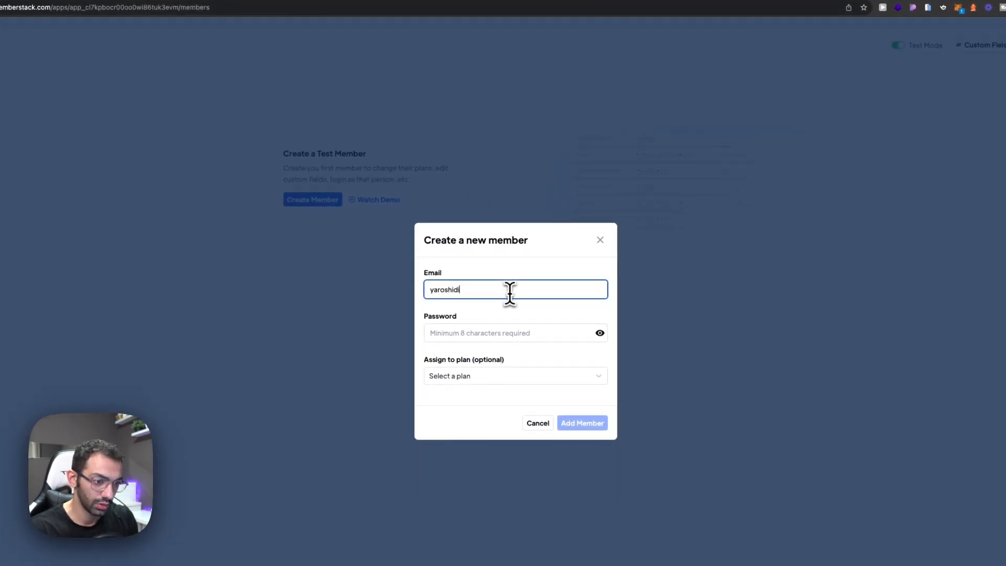
pyautogui.click(503, 300)
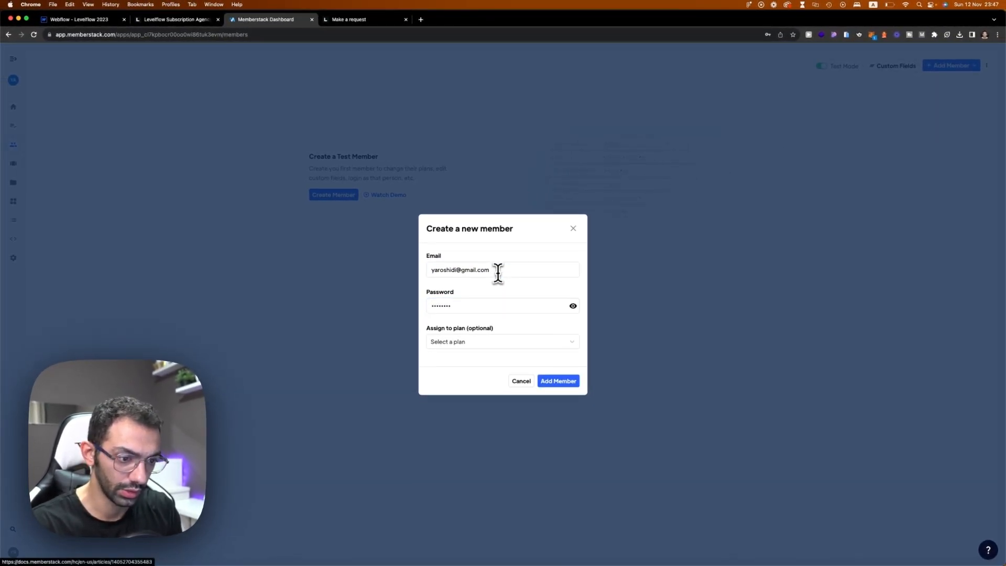
pyautogui.click(503, 341)
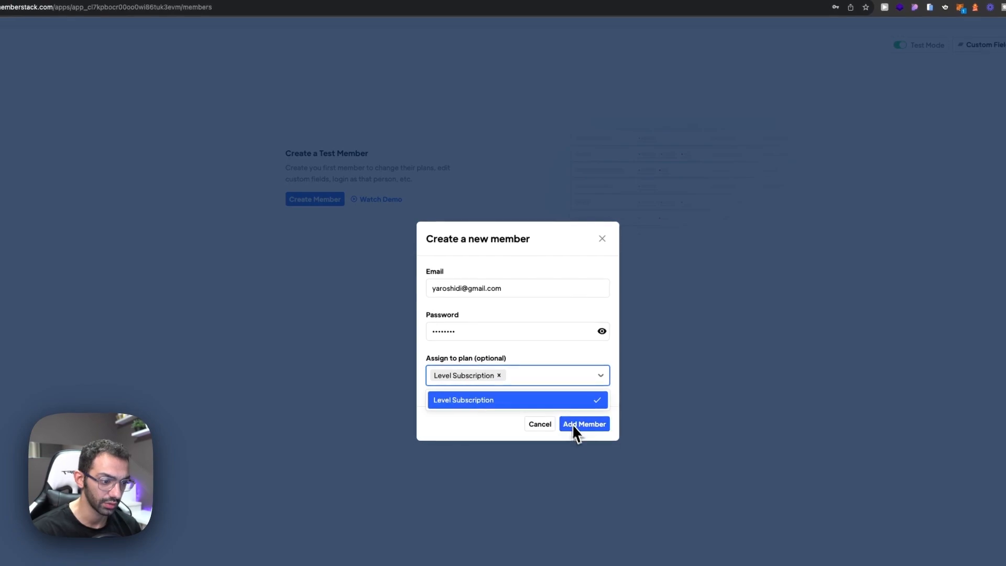
pyautogui.click(584, 424)
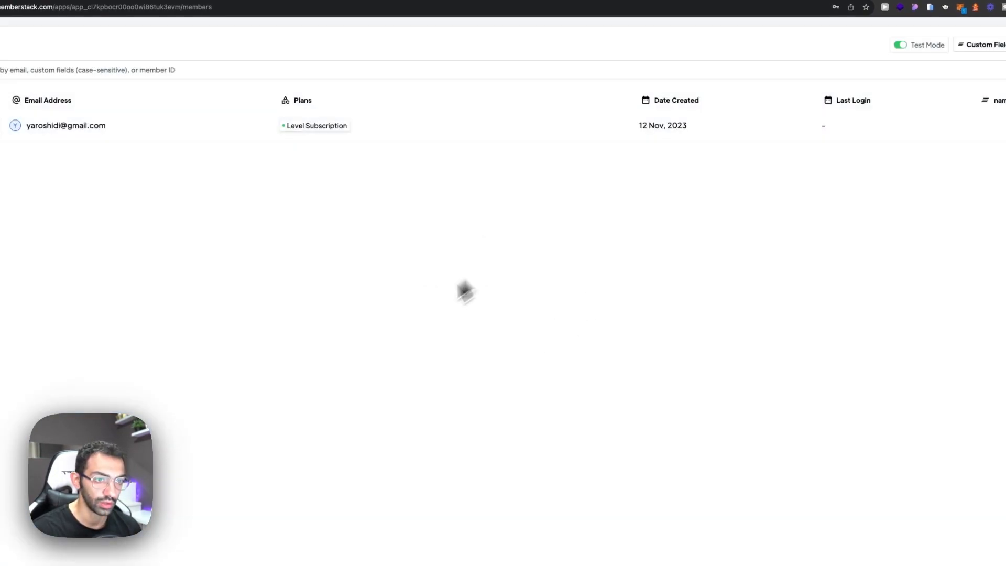
pyautogui.click(192, 22)
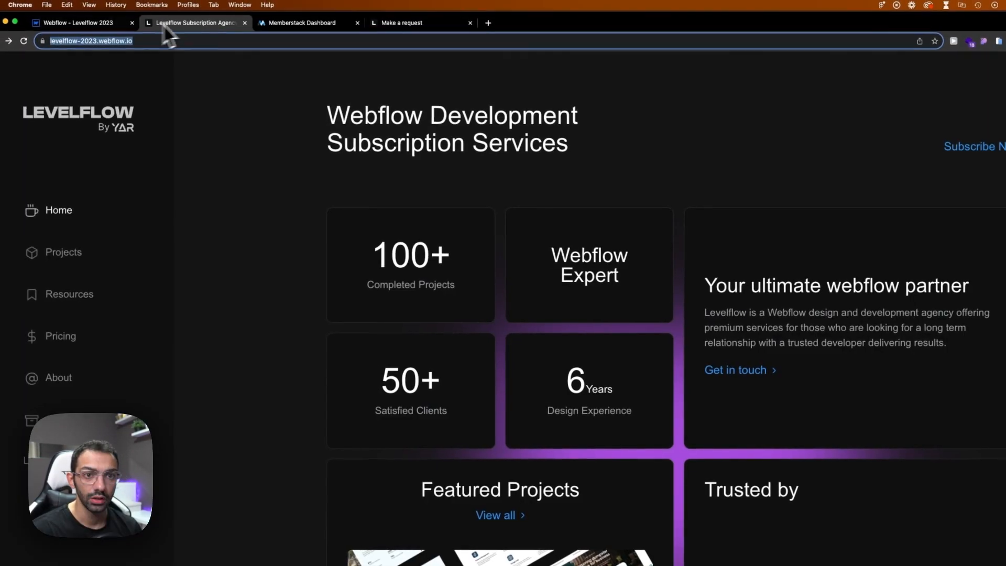
# Review the Make a request page settings and published site, then return to the designer Navigator.
pyautogui.click(77, 22)
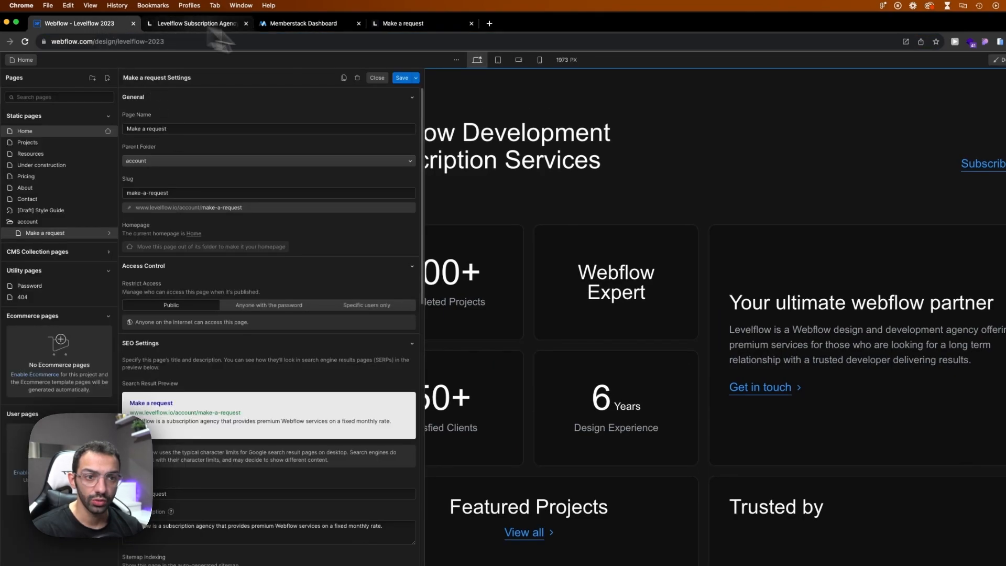
pyautogui.click(377, 78)
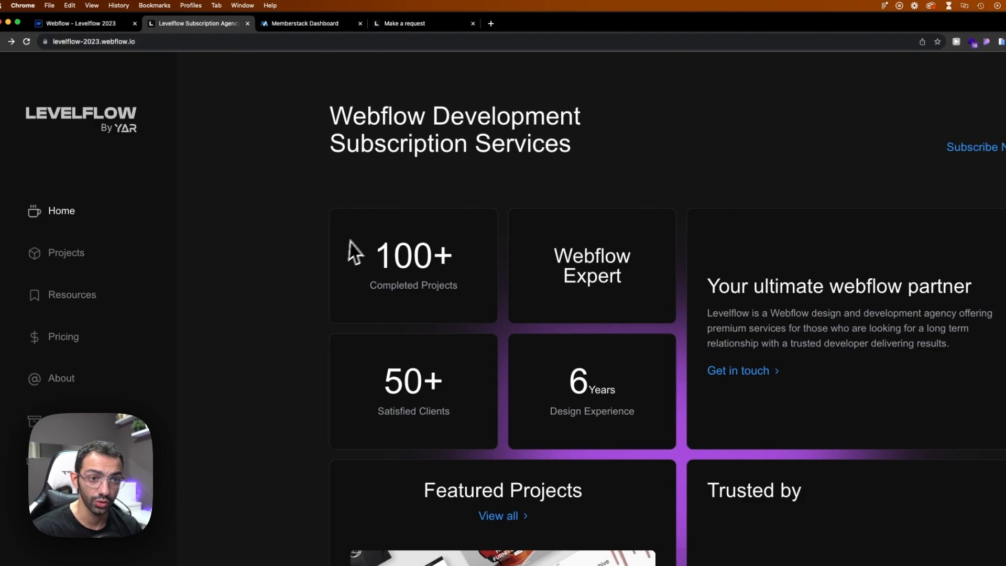
pyautogui.click(77, 23)
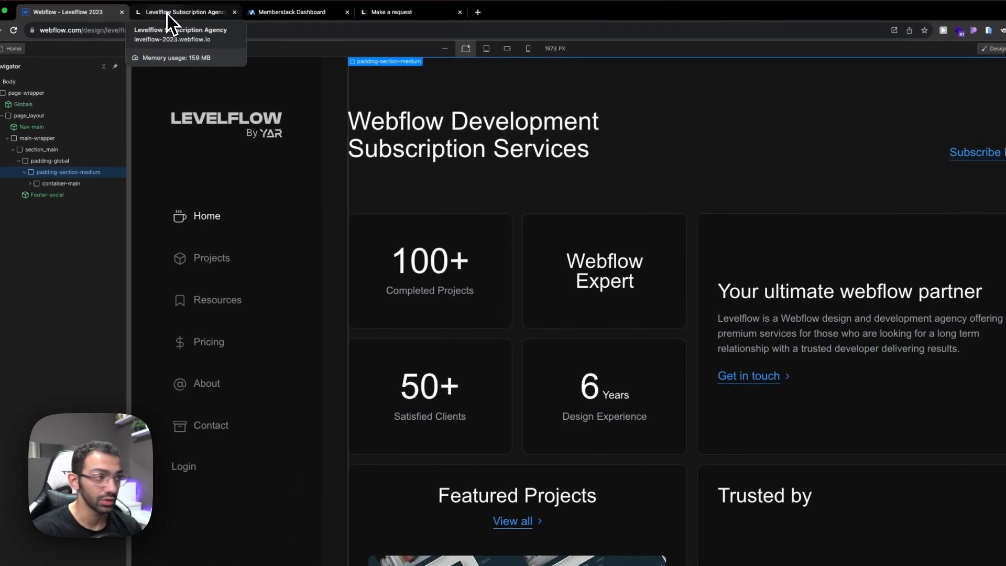
pyautogui.click(184, 12)
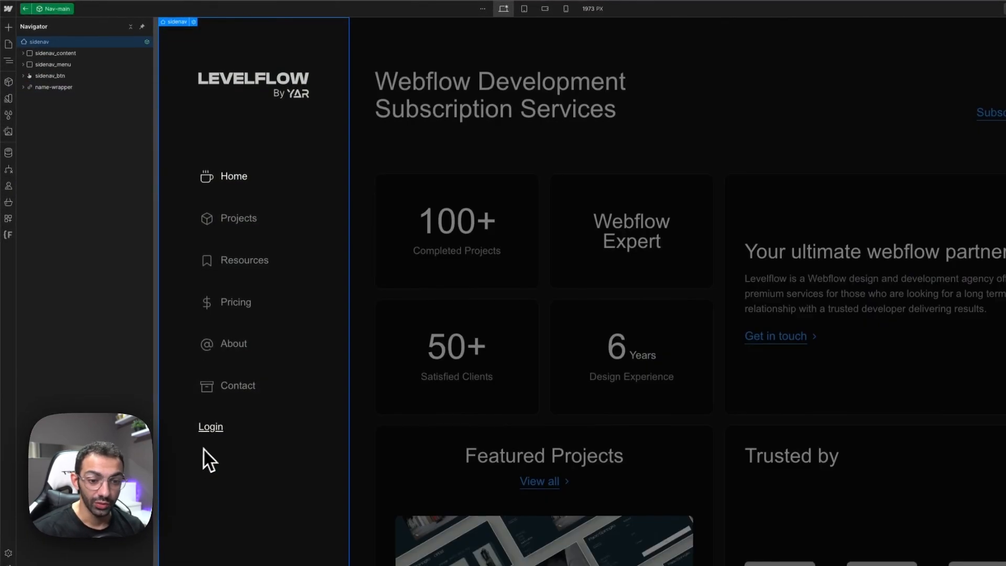
# Add the Memberstack Modals login attribute to the sidebar Login link and open the published site.
pyautogui.click(211, 426)
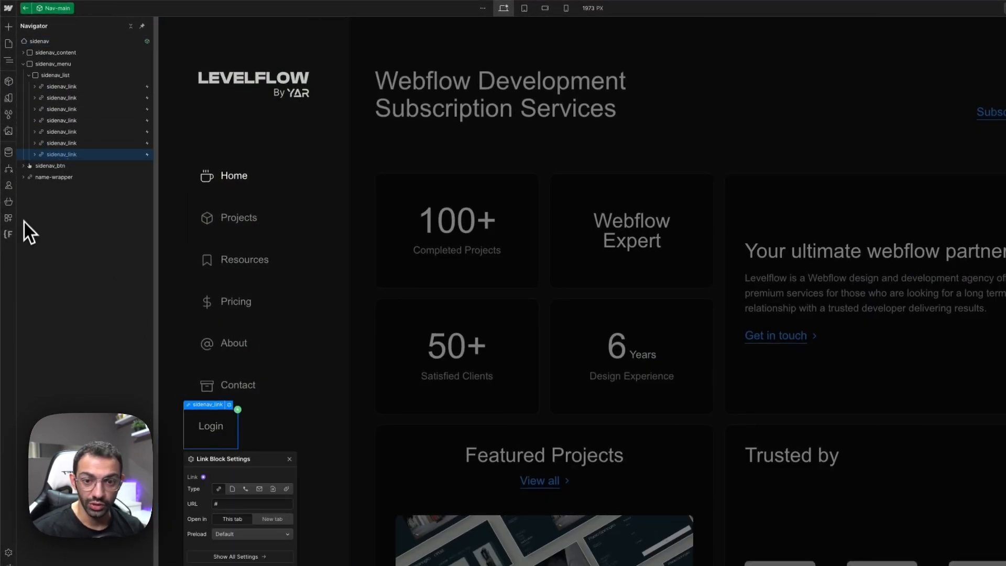
pyautogui.click(9, 217)
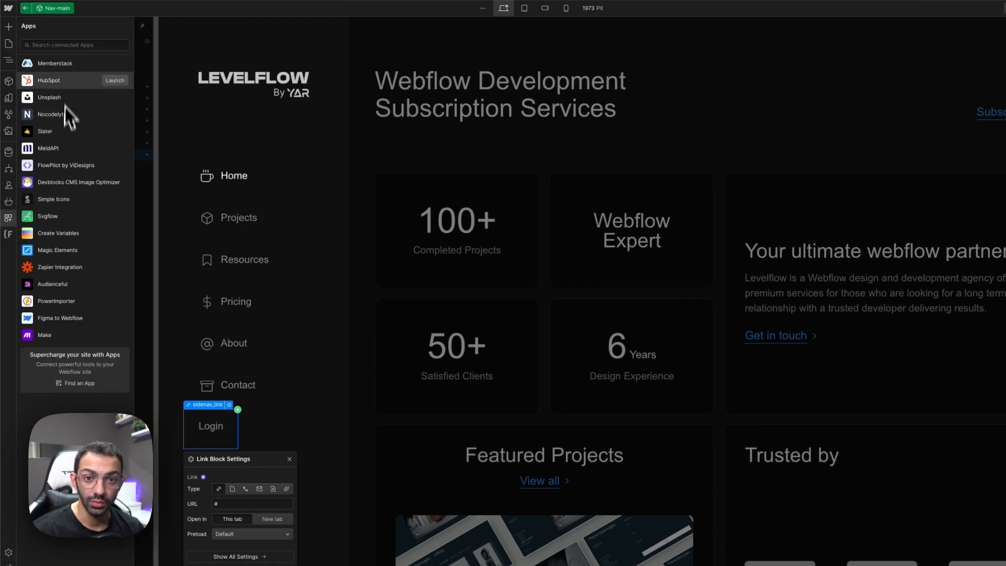
pyautogui.click(54, 62)
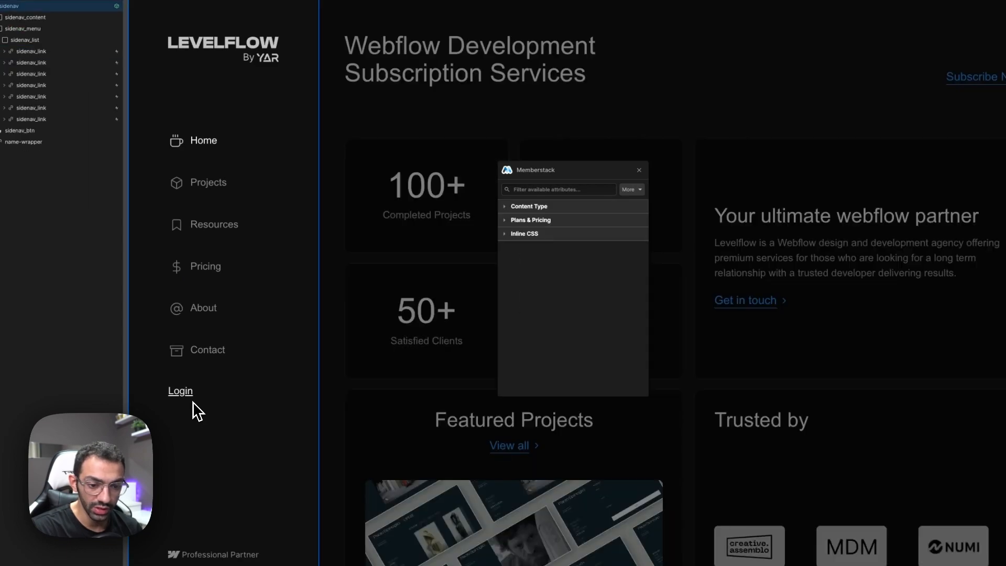
pyautogui.click(181, 391)
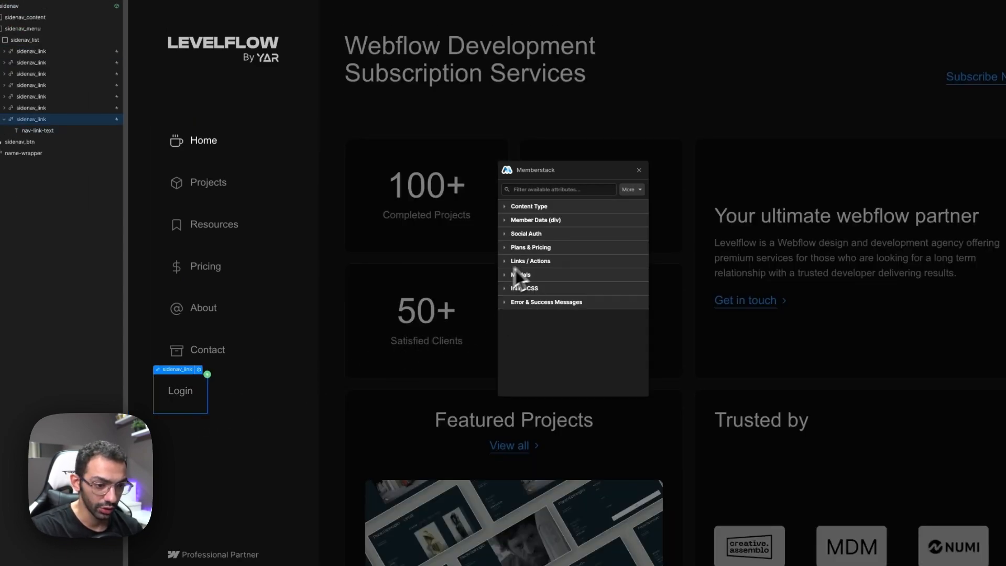
pyautogui.click(521, 275)
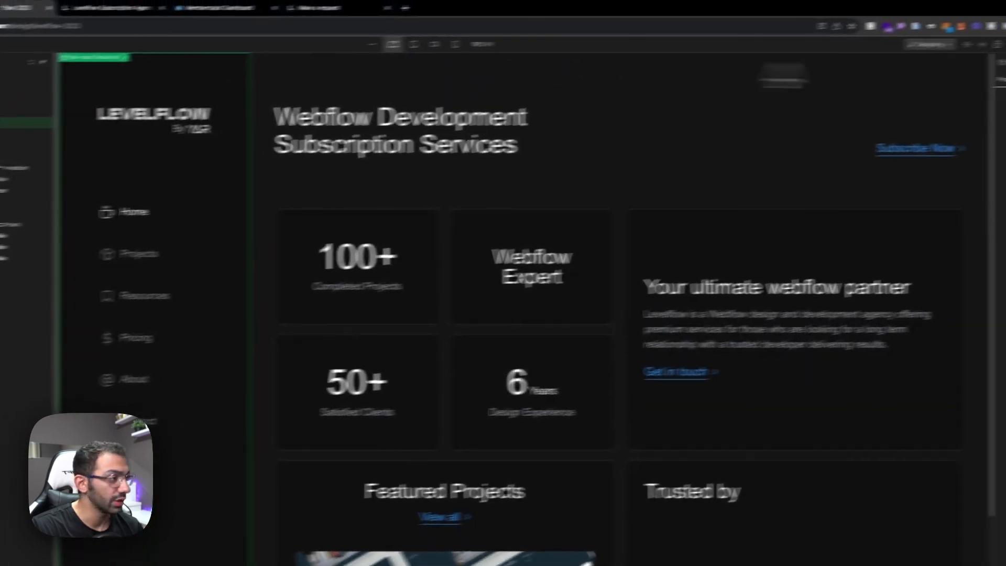
pyautogui.click(977, 51)
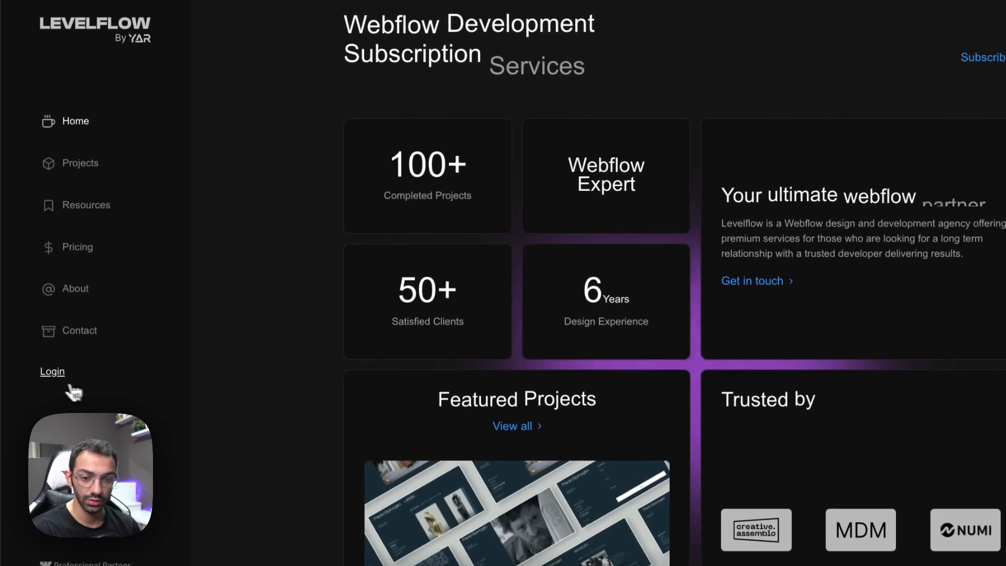
# Log the test member in through the live site's login modal and close the LinkedIn tab.
pyautogui.click(52, 371)
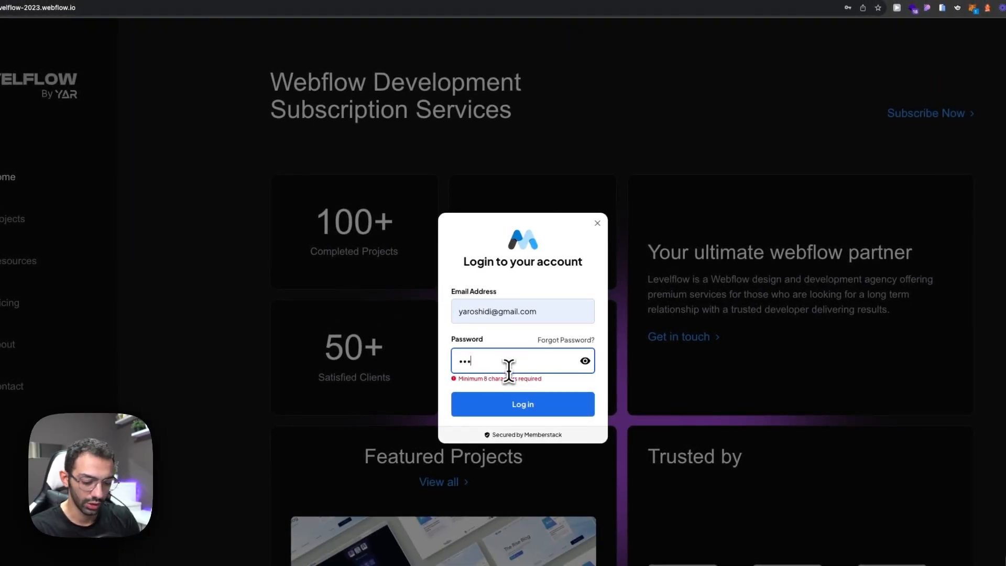
pyautogui.click(523, 403)
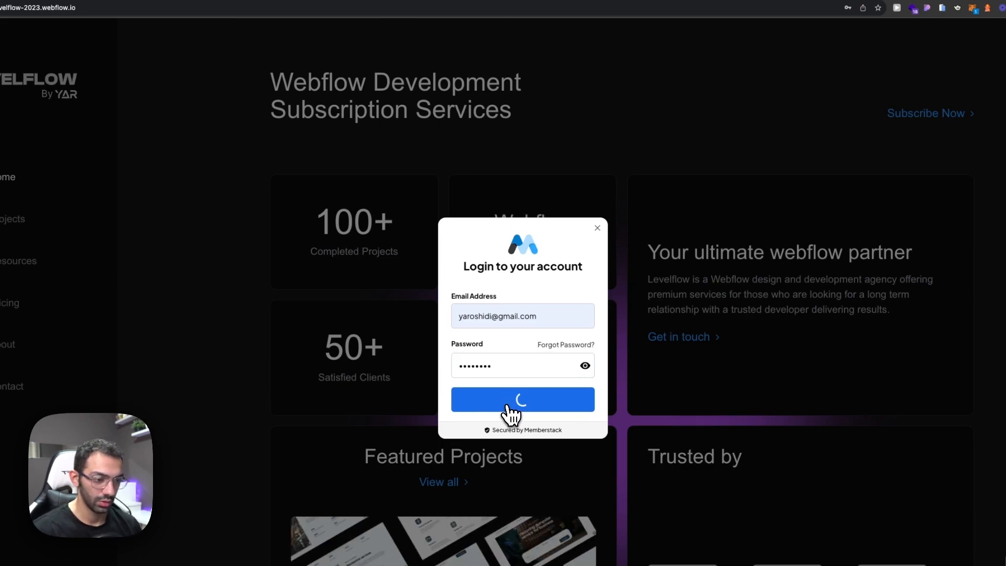
pyautogui.click(523, 399)
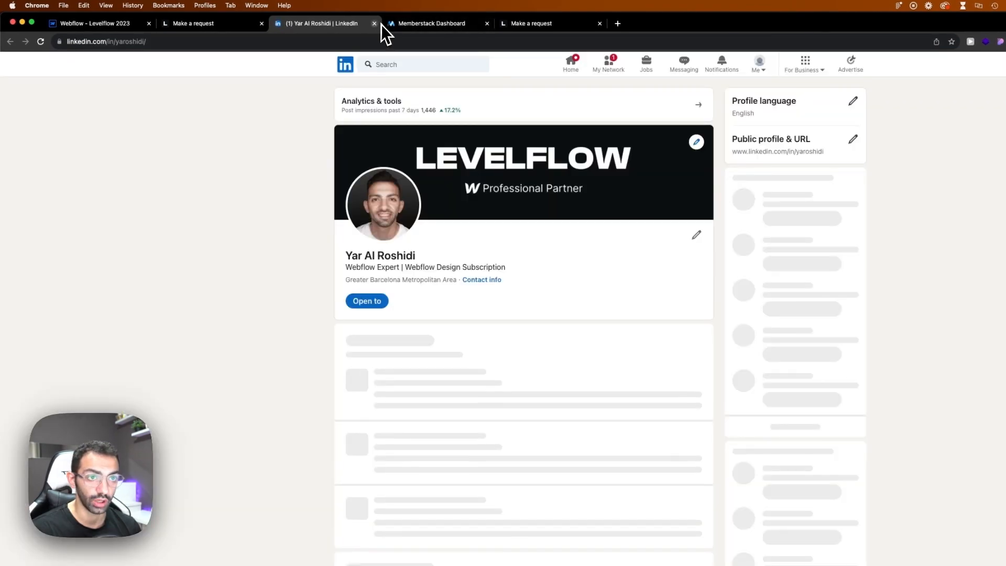
pyautogui.click(90, 24)
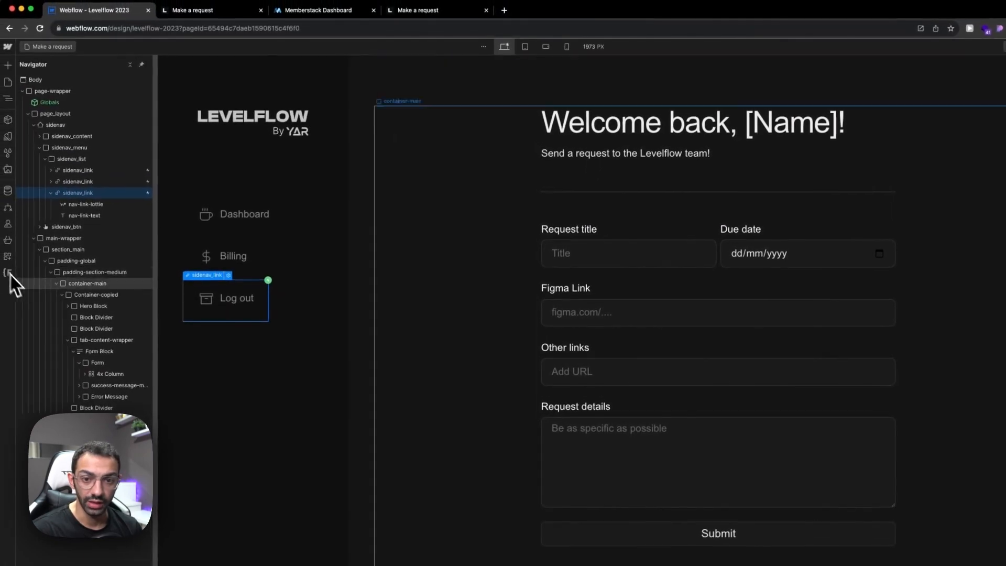
# Give the request page's sidebar Log out link the Memberstack logout action.
pyautogui.click(8, 256)
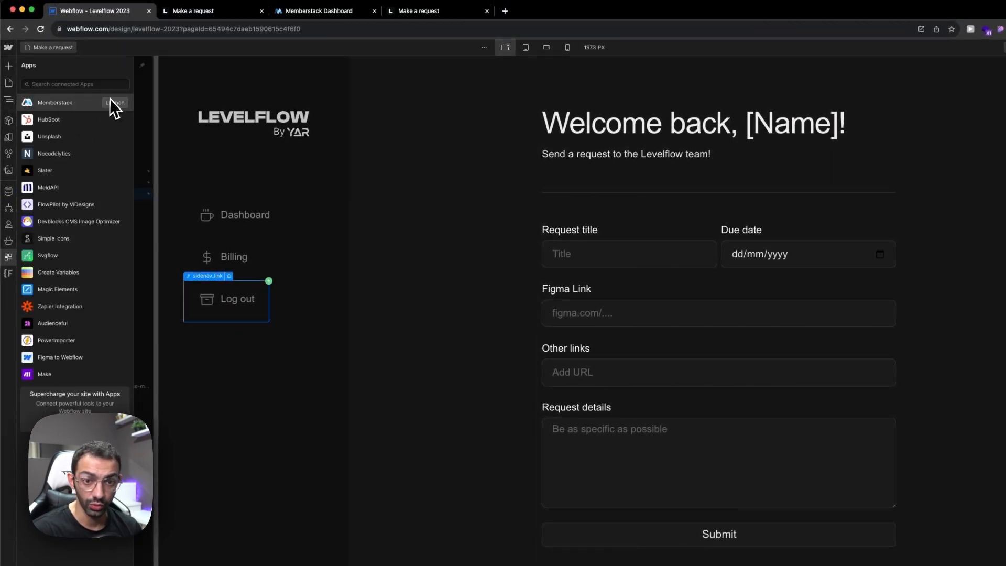
pyautogui.click(114, 103)
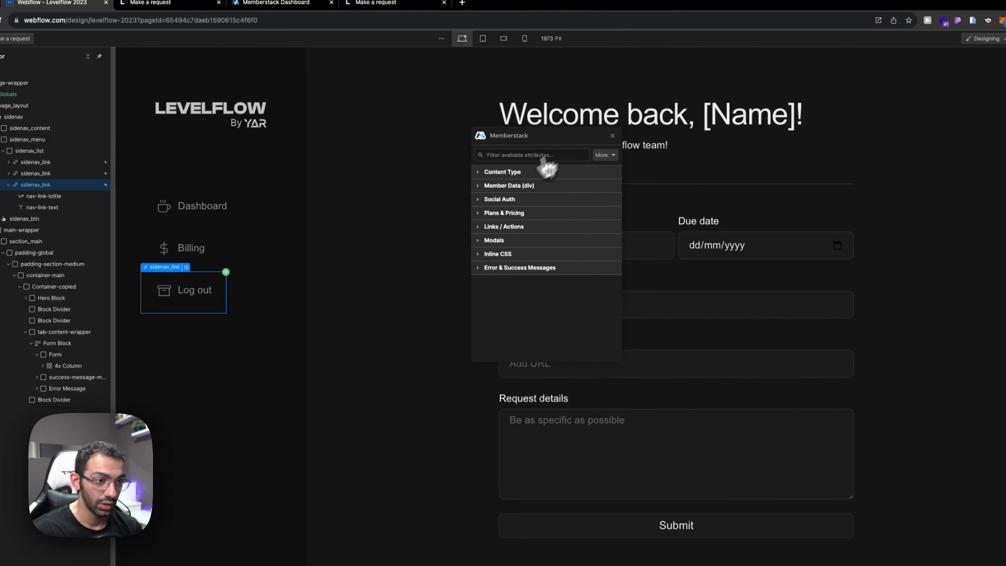
pyautogui.click(502, 171)
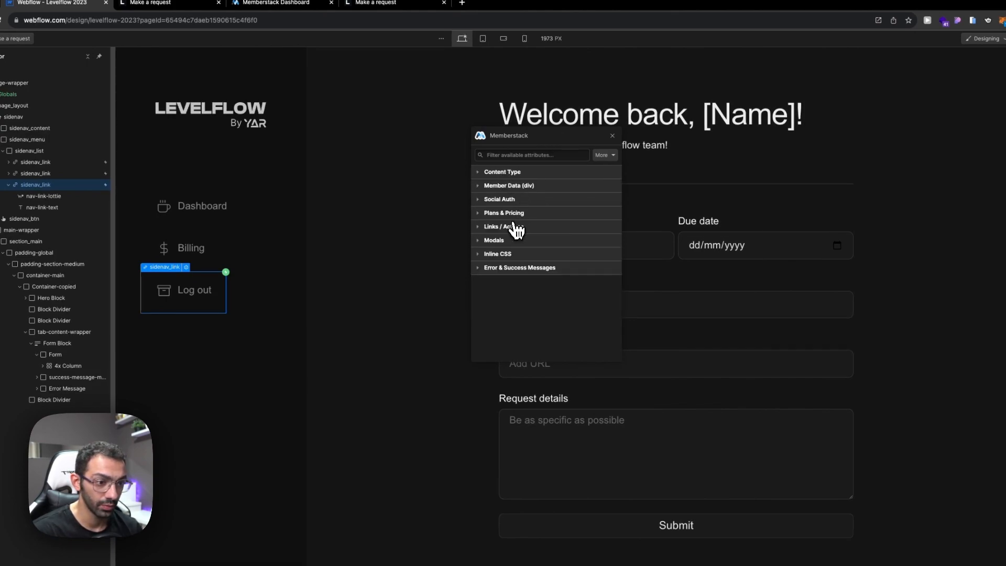
pyautogui.click(503, 226)
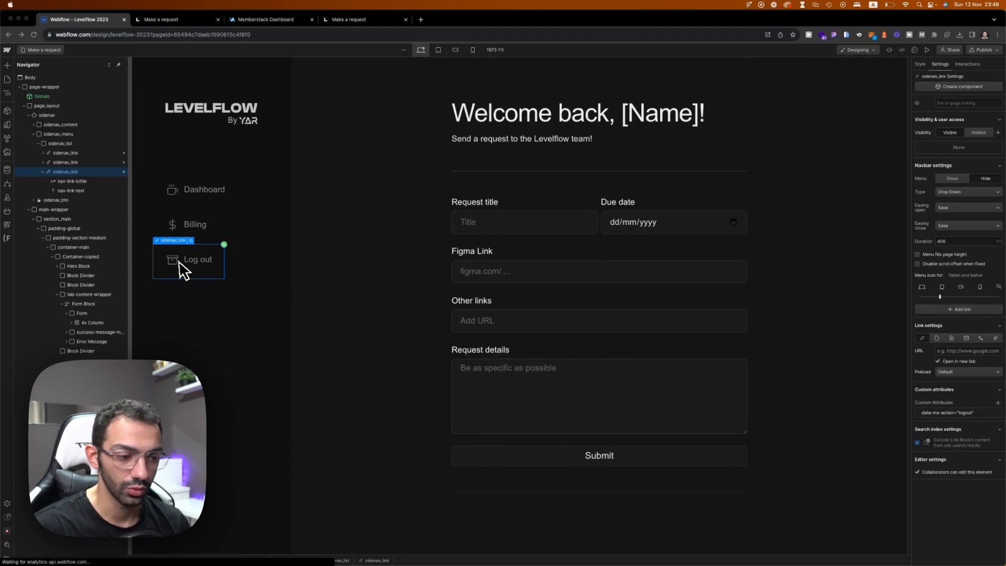
pyautogui.click(641, 130)
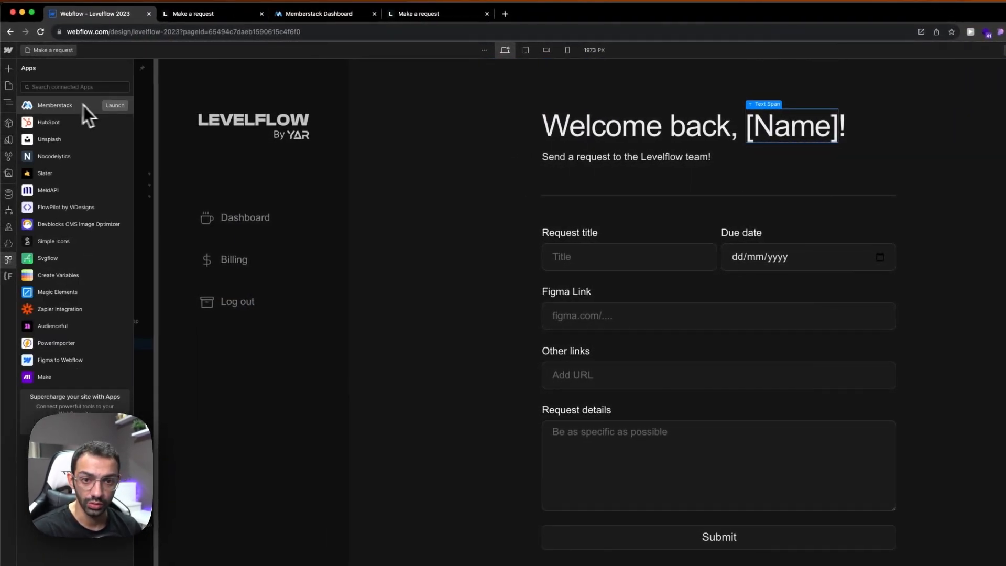
# Bind the welcome heading's [Name] span to the Member Data custom field with ID name.
pyautogui.click(114, 105)
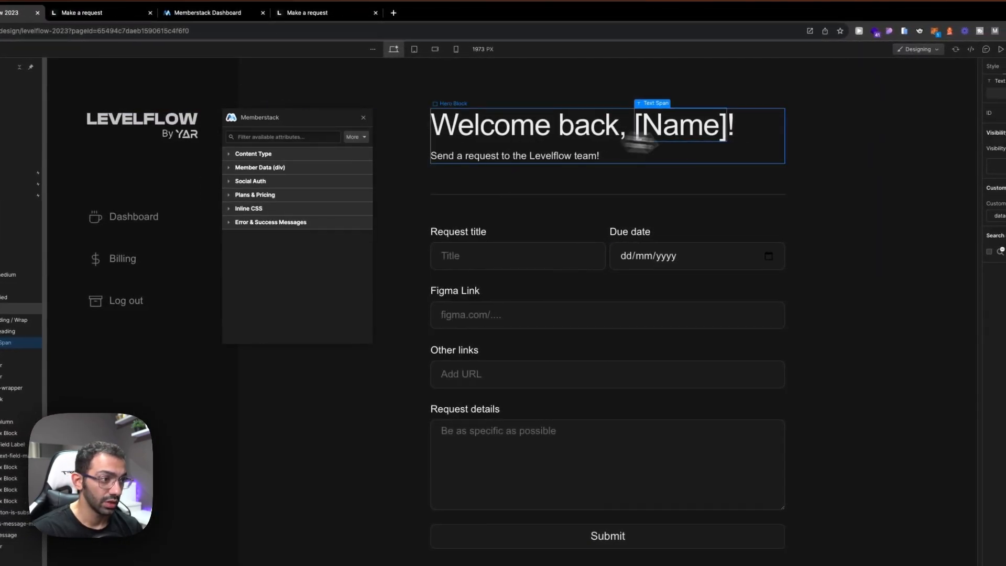
pyautogui.click(260, 168)
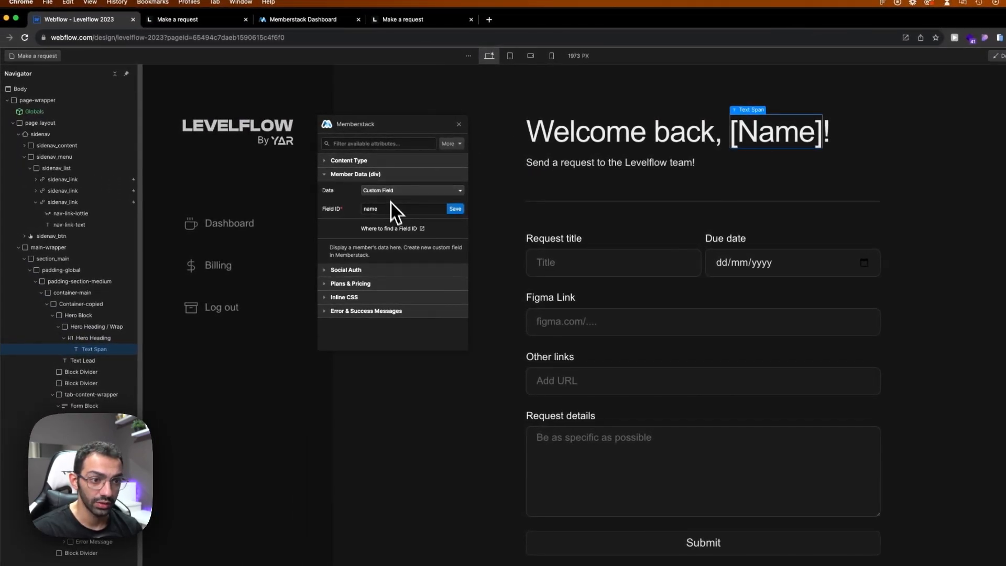
pyautogui.click(455, 208)
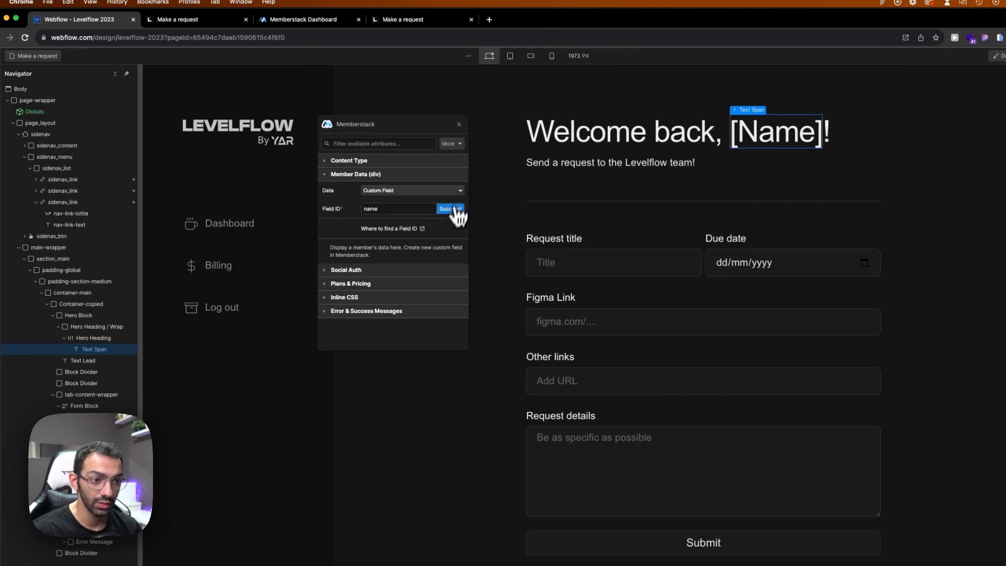
pyautogui.click(302, 19)
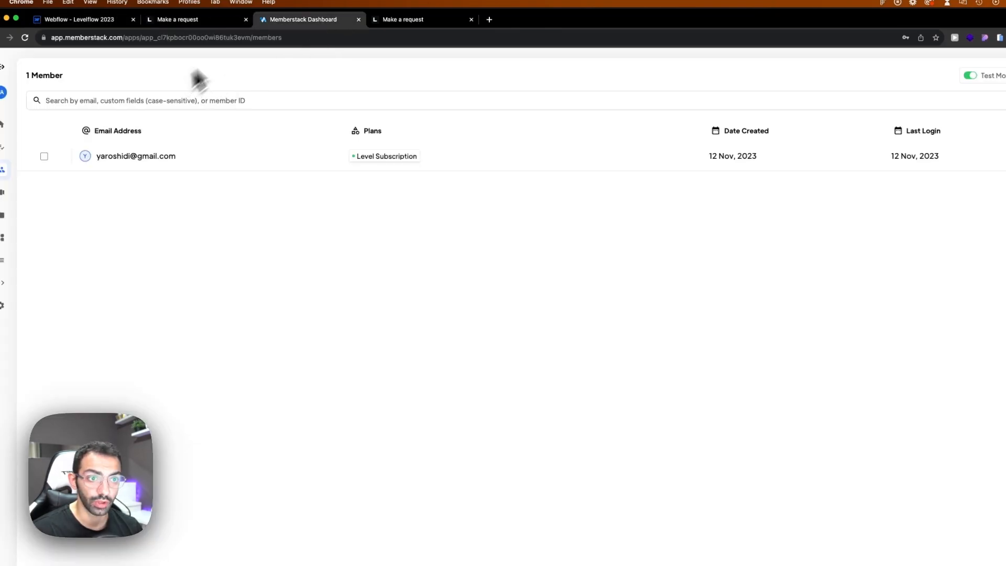
# Enter 'Yar' in the test member's name custom field and save it.
pyautogui.click(135, 156)
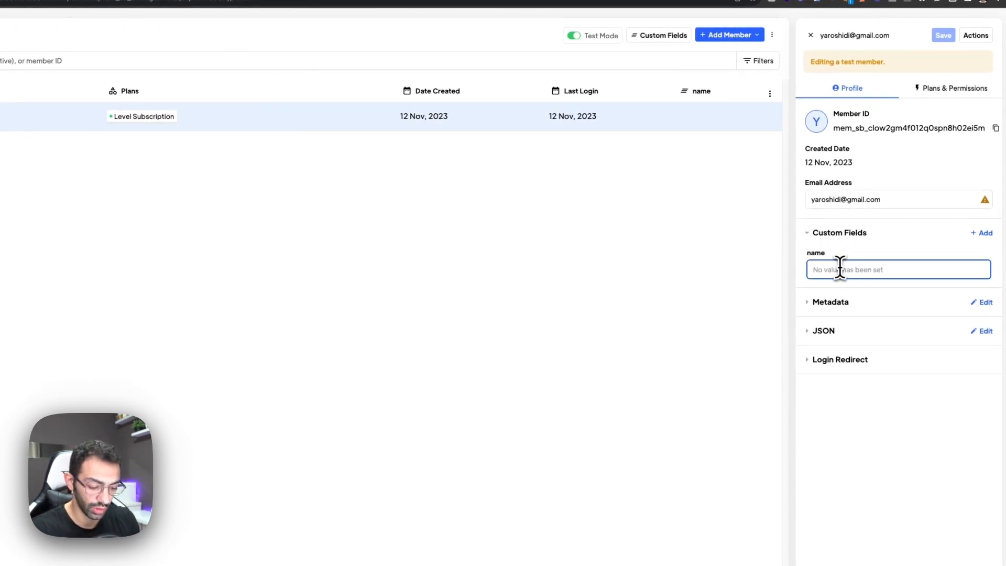
pyautogui.write('Yar')
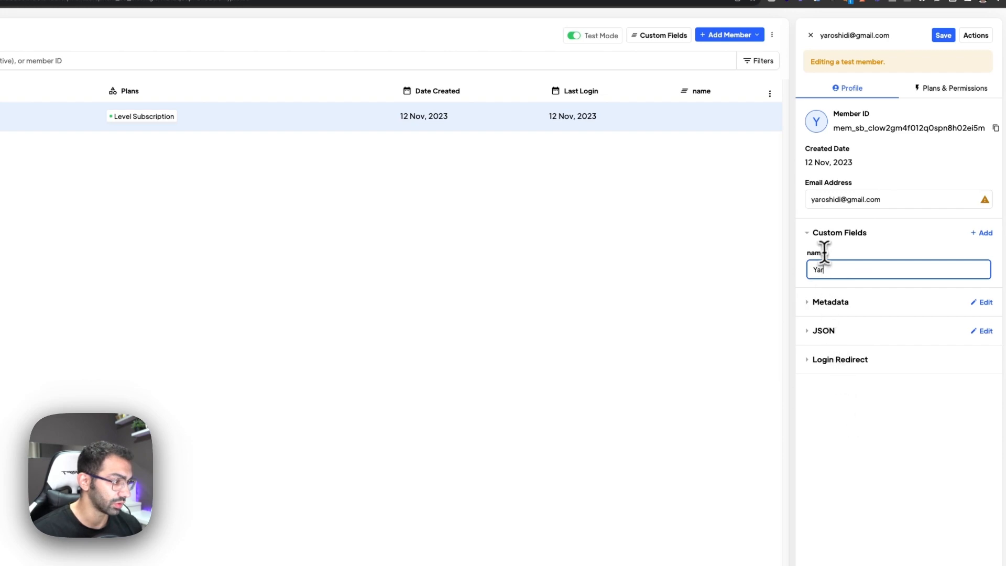
pyautogui.click(942, 35)
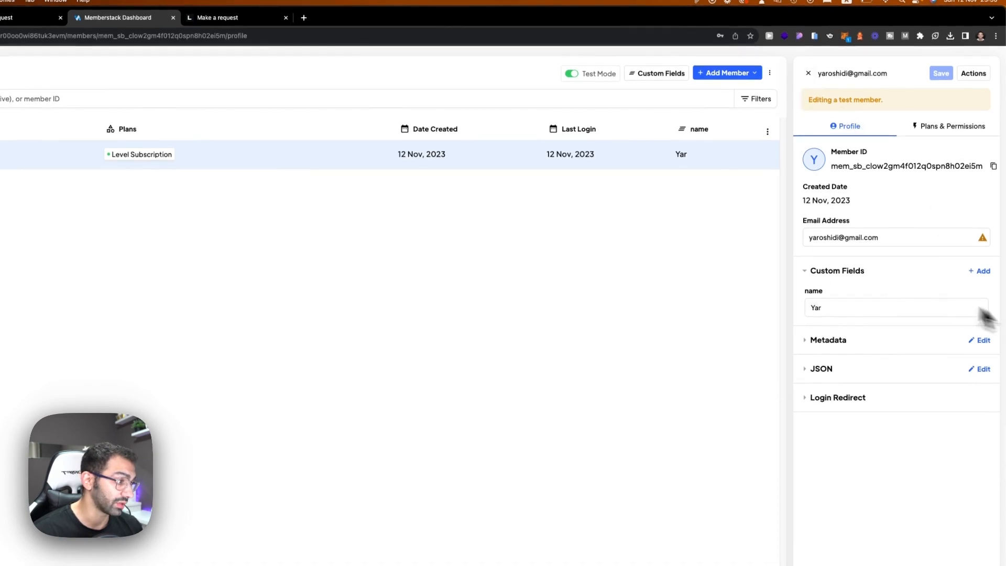
pyautogui.click(808, 73)
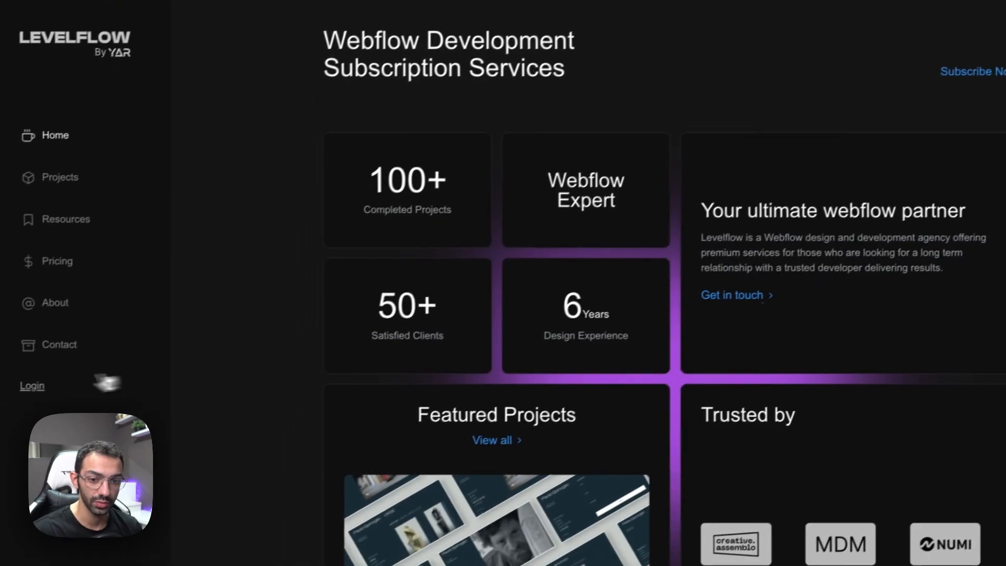
pyautogui.click(31, 385)
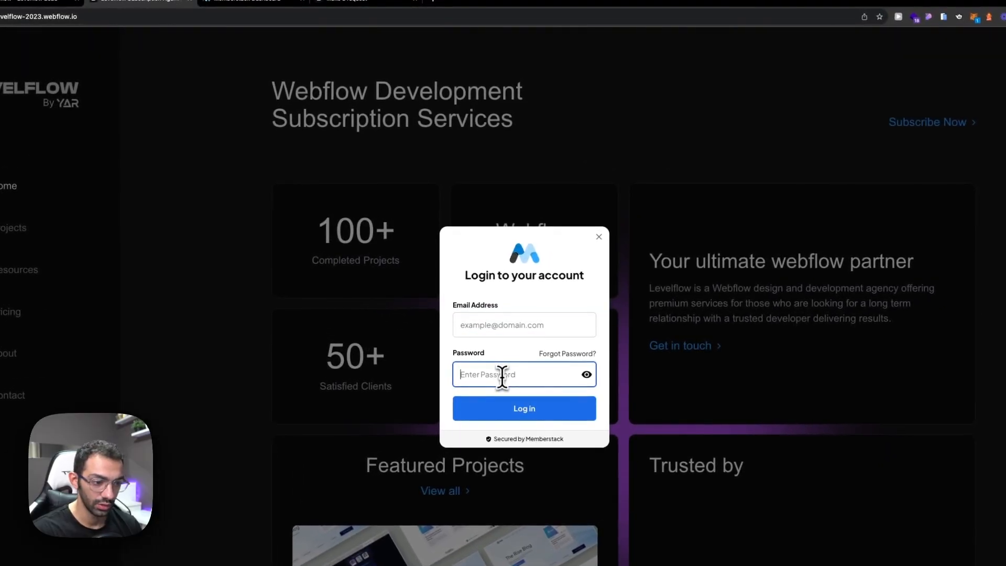
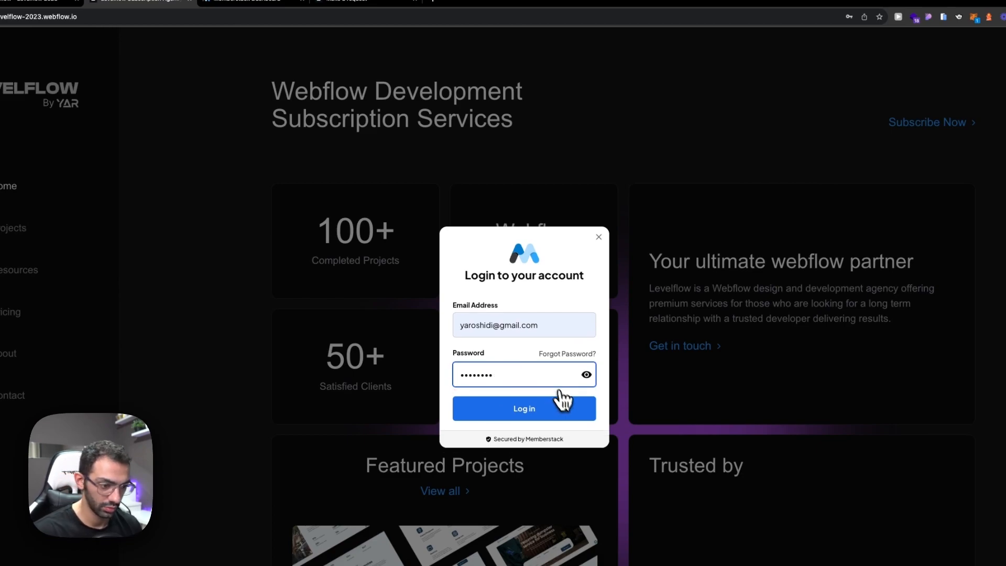
pyautogui.click(524, 409)
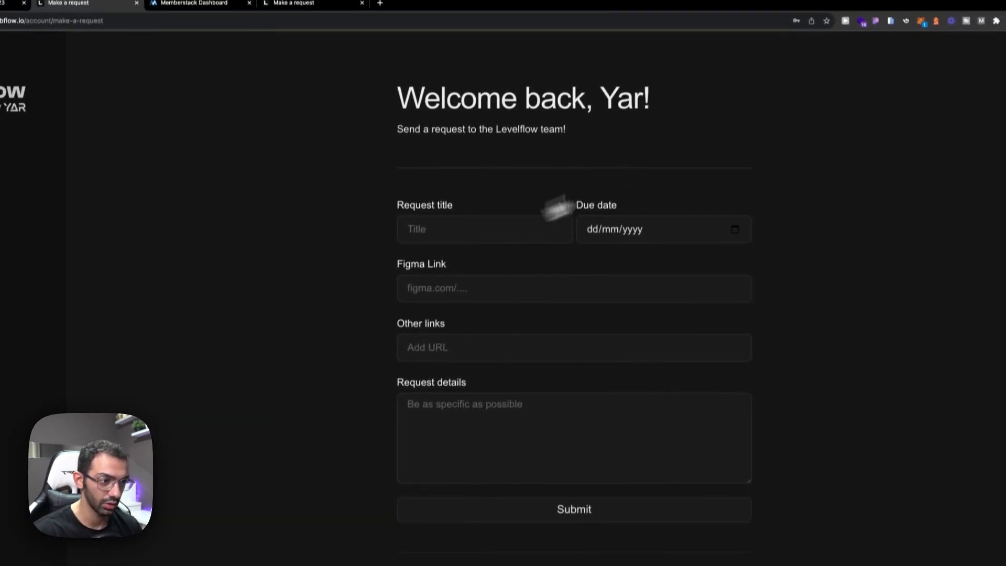
pyautogui.click(192, 3)
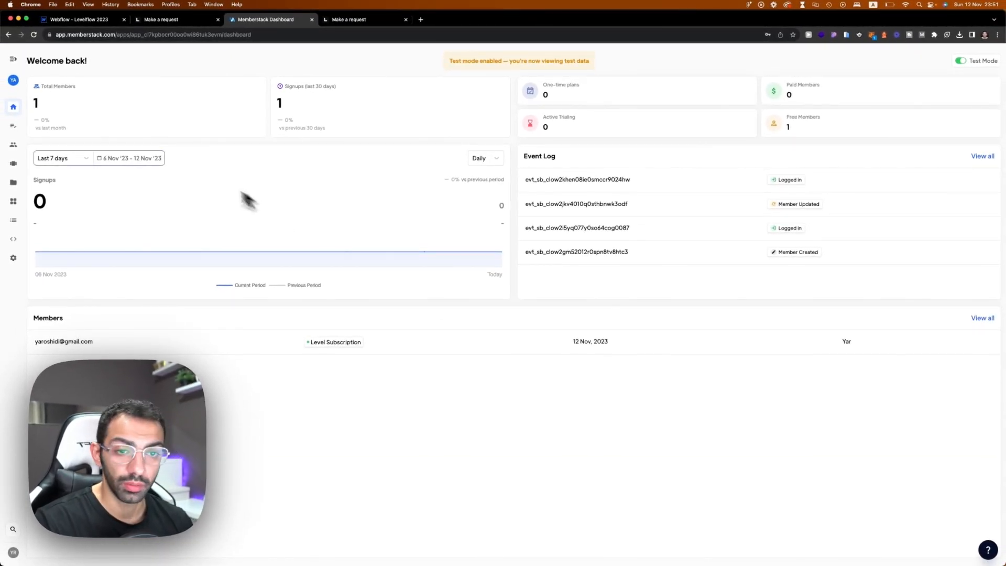
pyautogui.moveTo(796, 269)
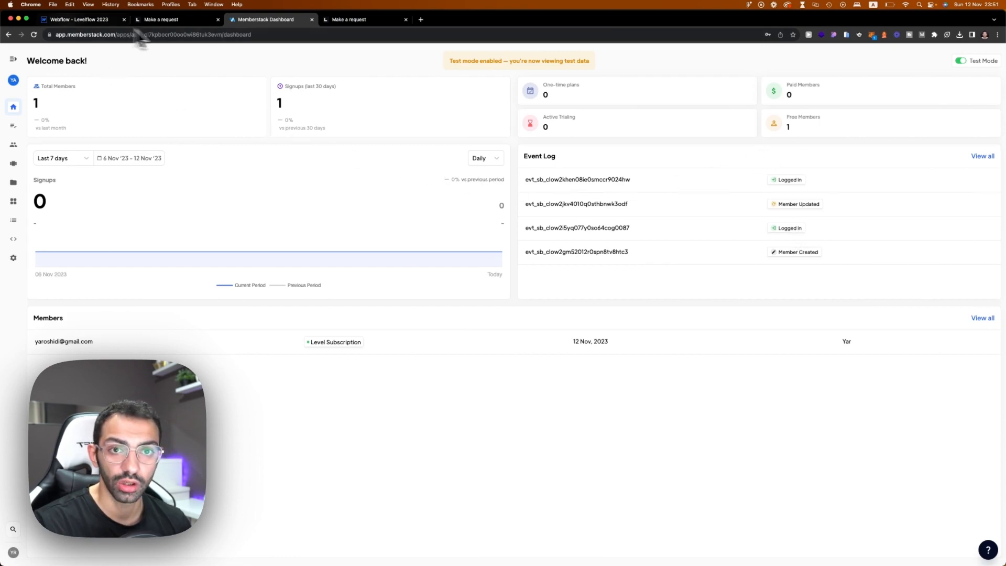
# Return to the Webflow designer on the Make a request page.
pyautogui.click(77, 19)
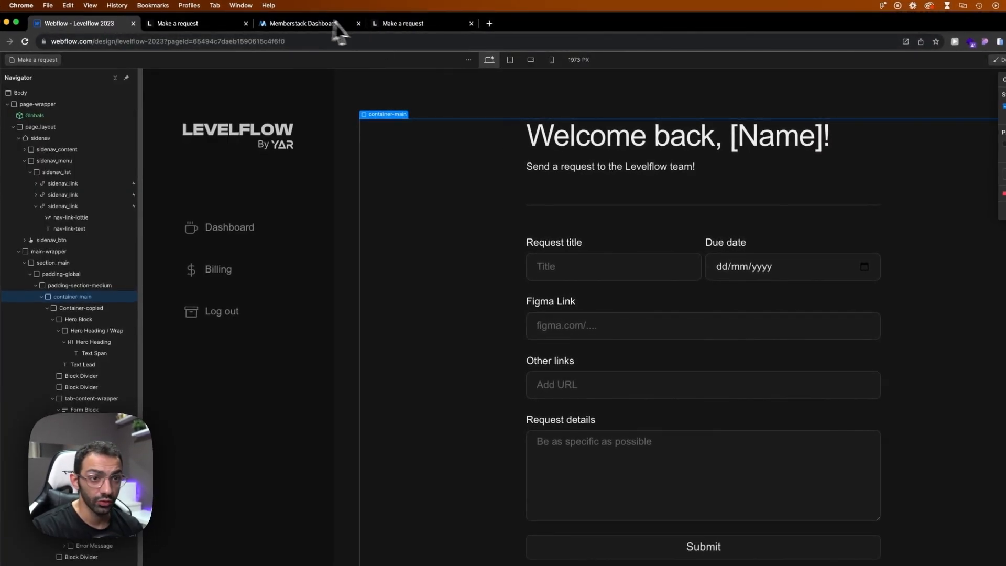